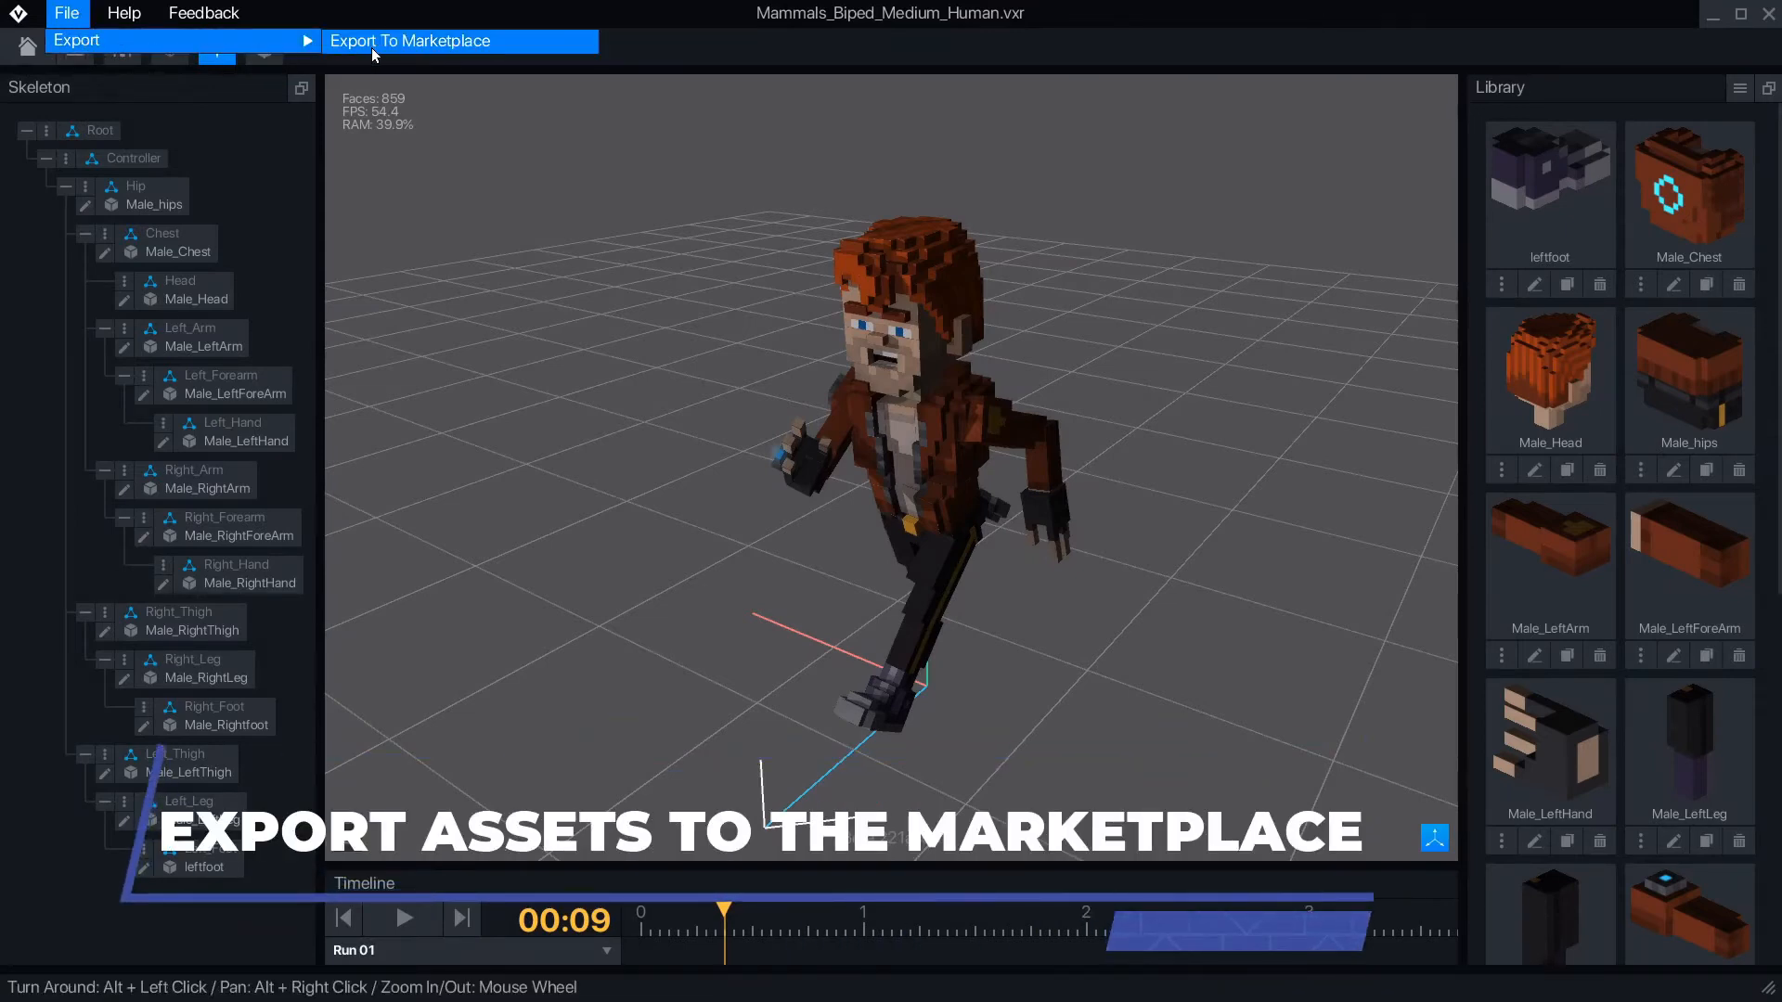
# Step: Export the character to the Marketplace with the third pose thumbnail and Idle 01 default animation
pyautogui.click(410, 41)
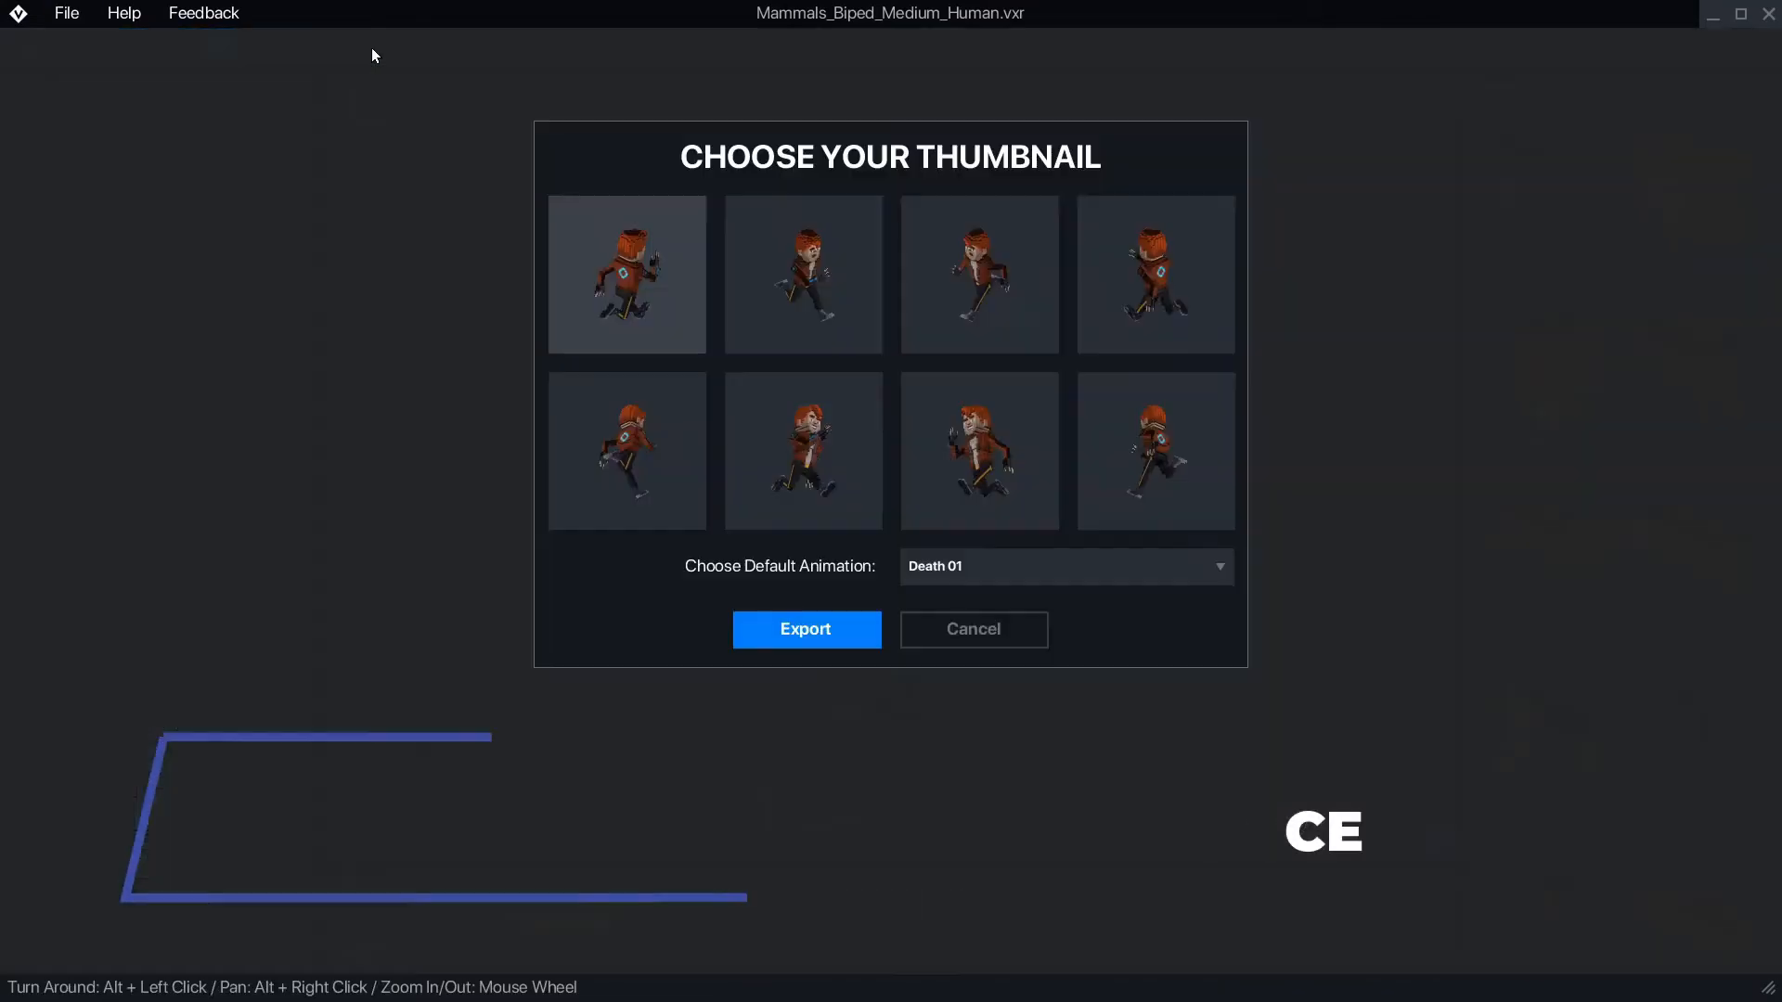
pyautogui.click(977, 272)
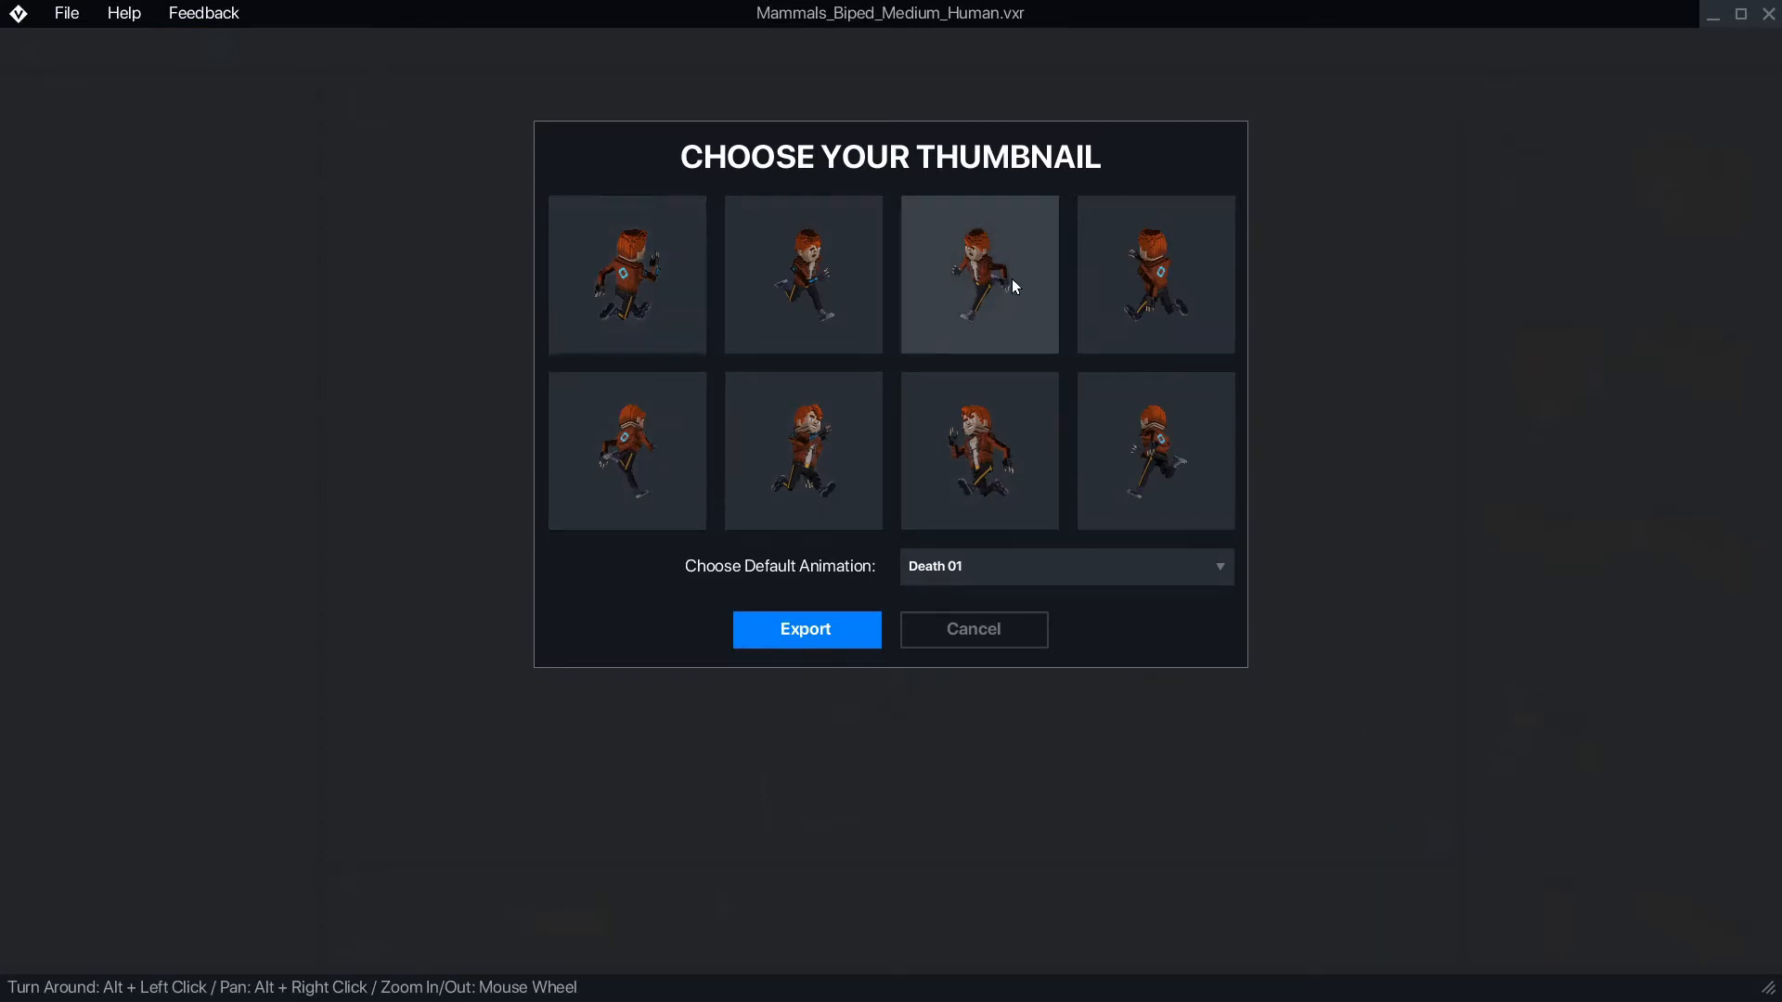
pyautogui.click(1063, 566)
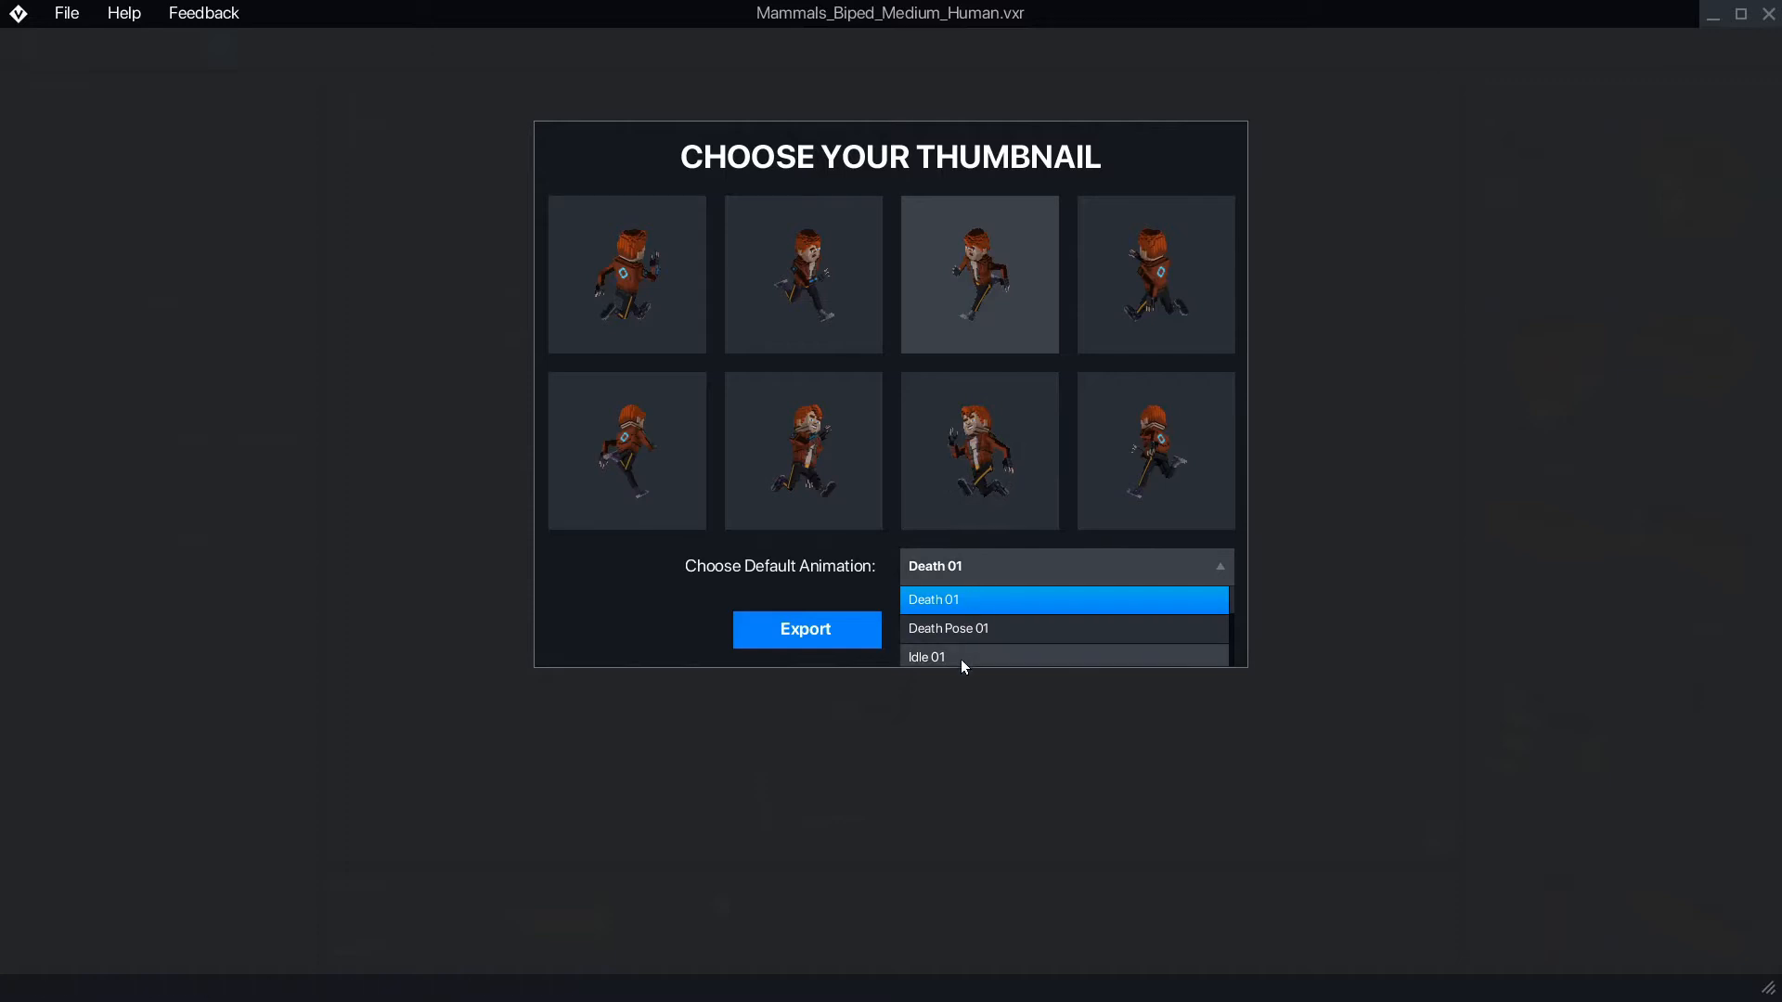
pyautogui.scroll(-3)
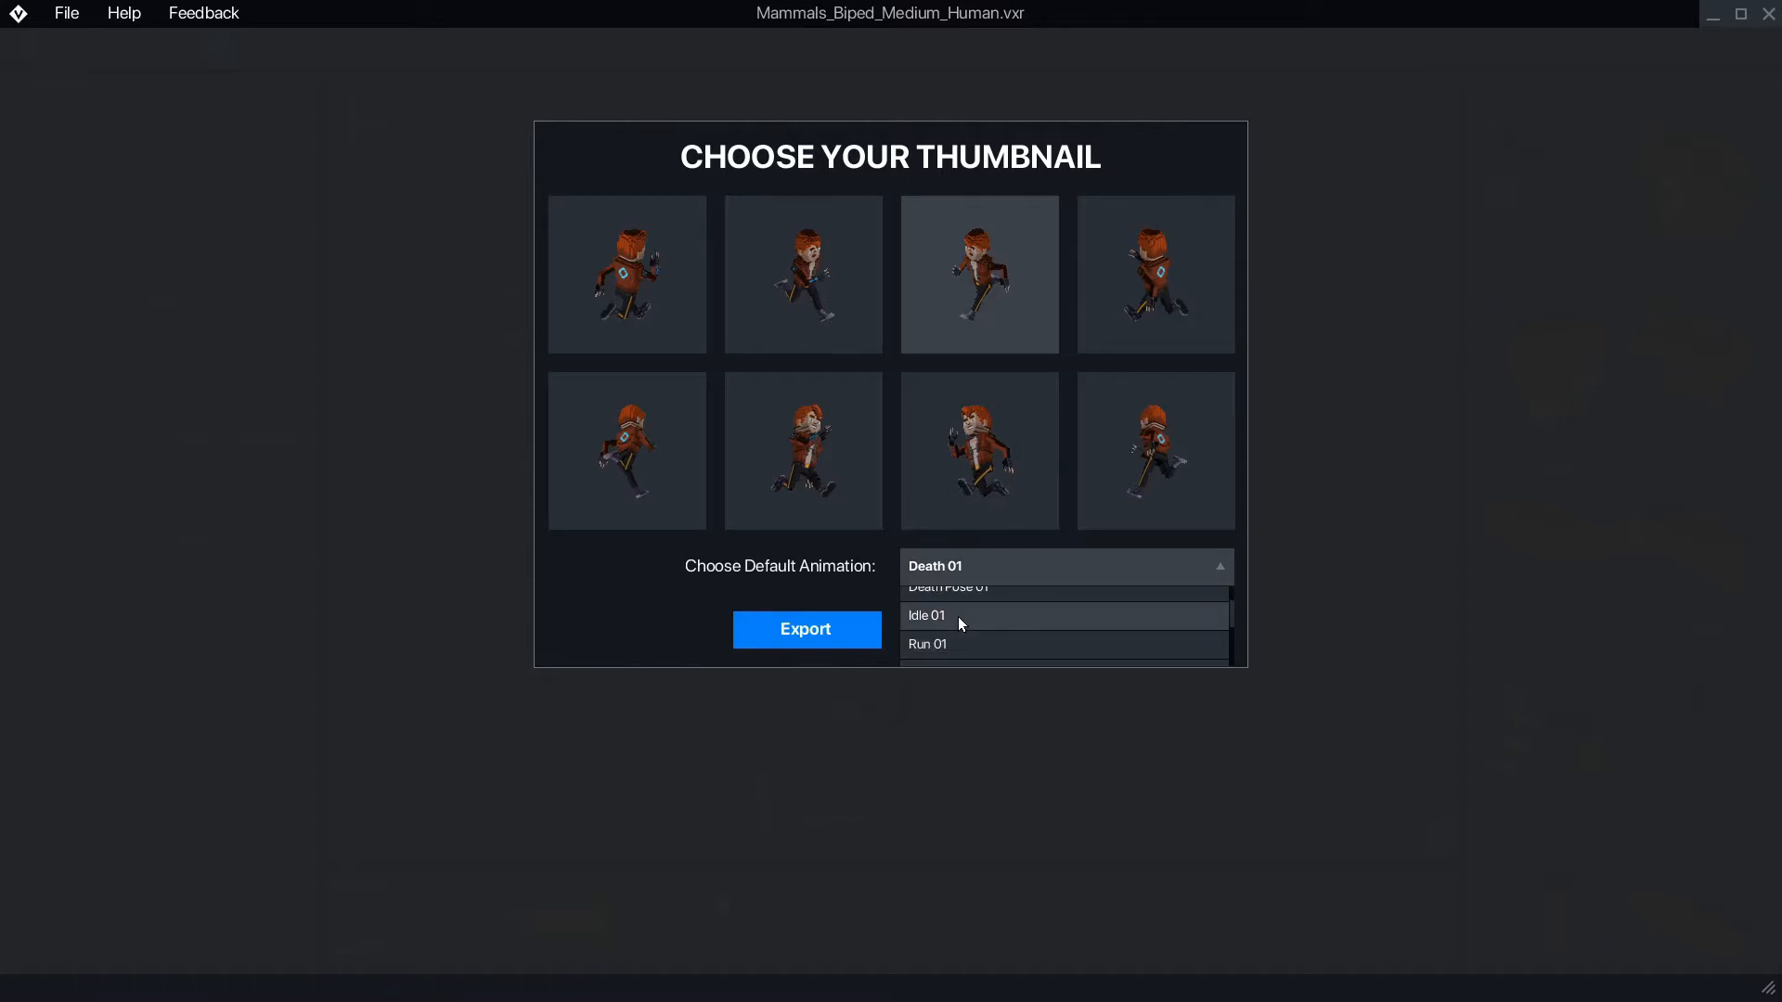
pyautogui.click(926, 614)
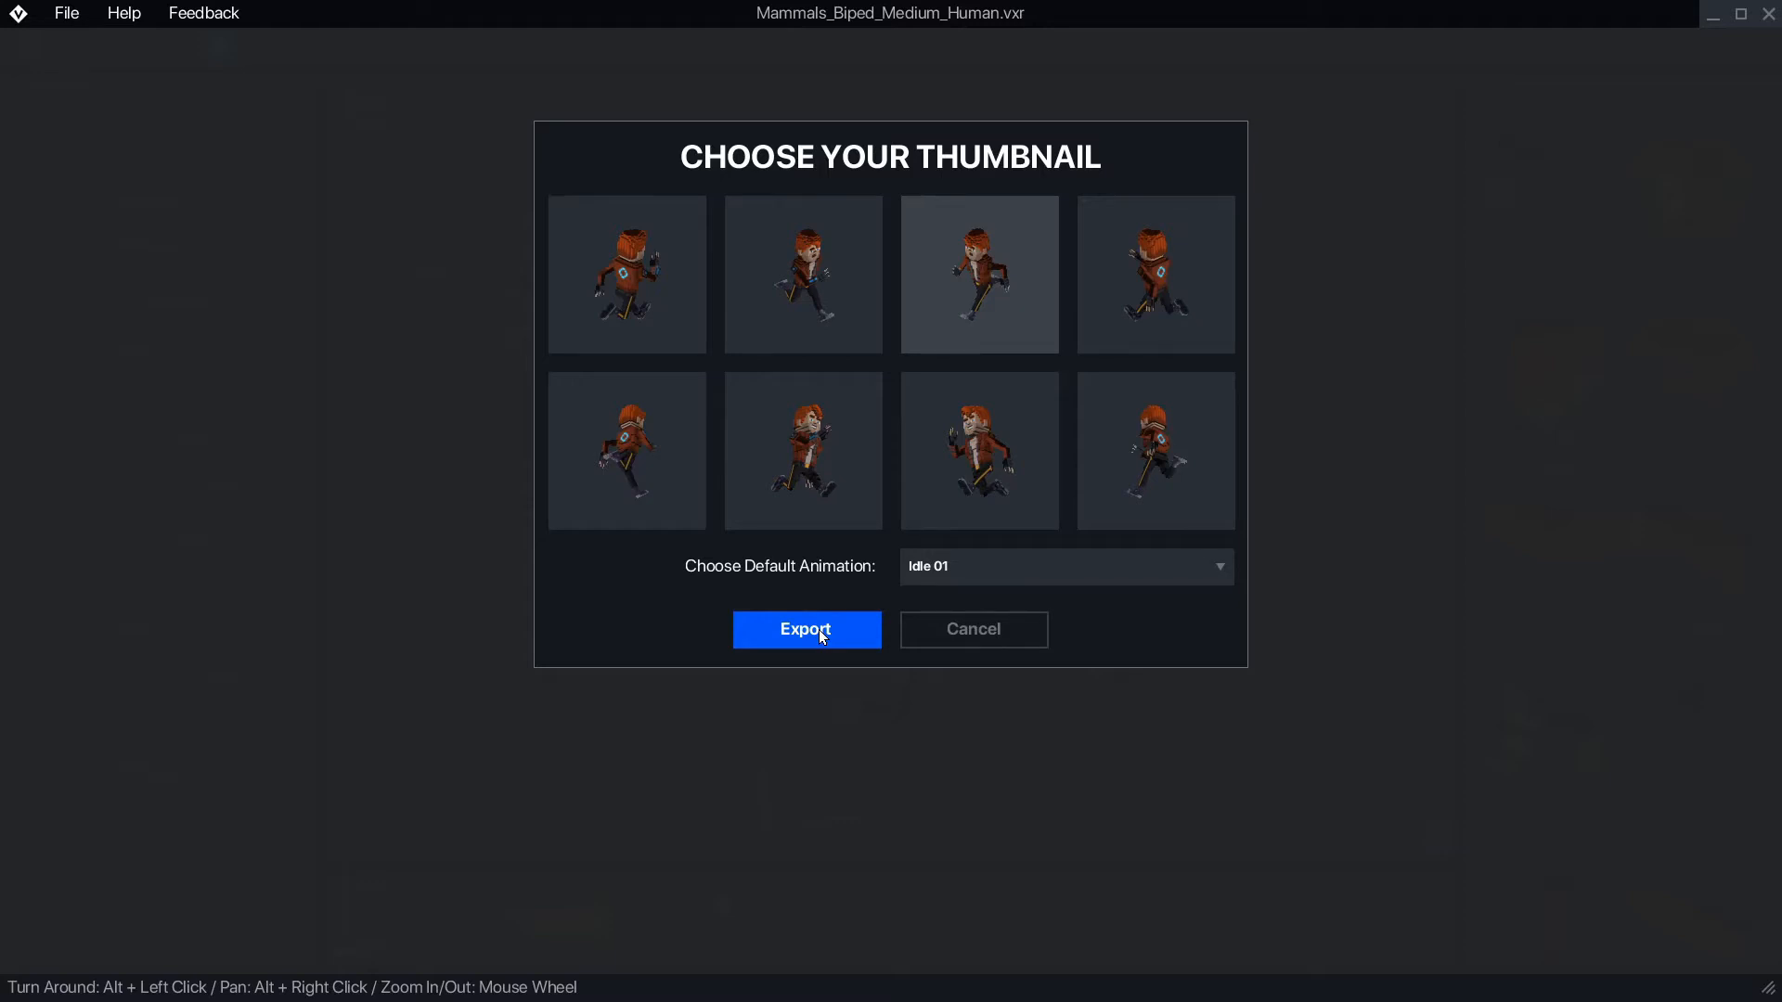
pyautogui.moveTo(841, 599)
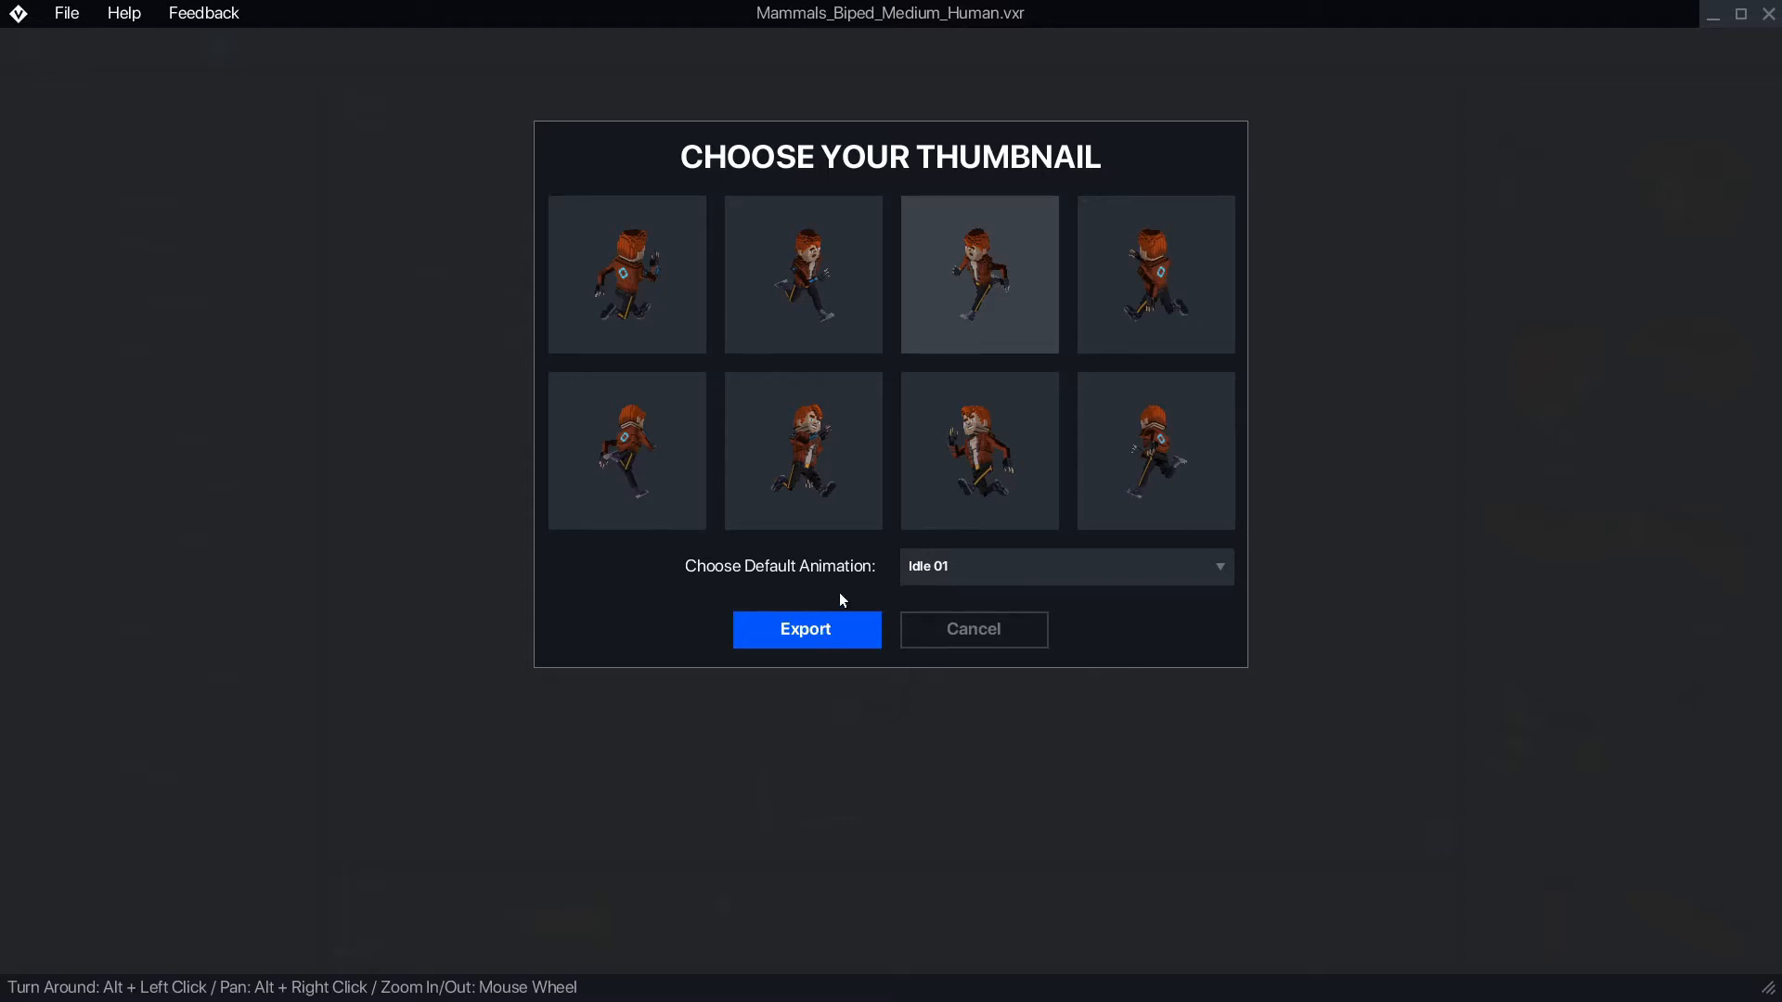
# Step: Upload the character as a new asset, preview Run 01, and name it Space Hero
pyautogui.click(804, 629)
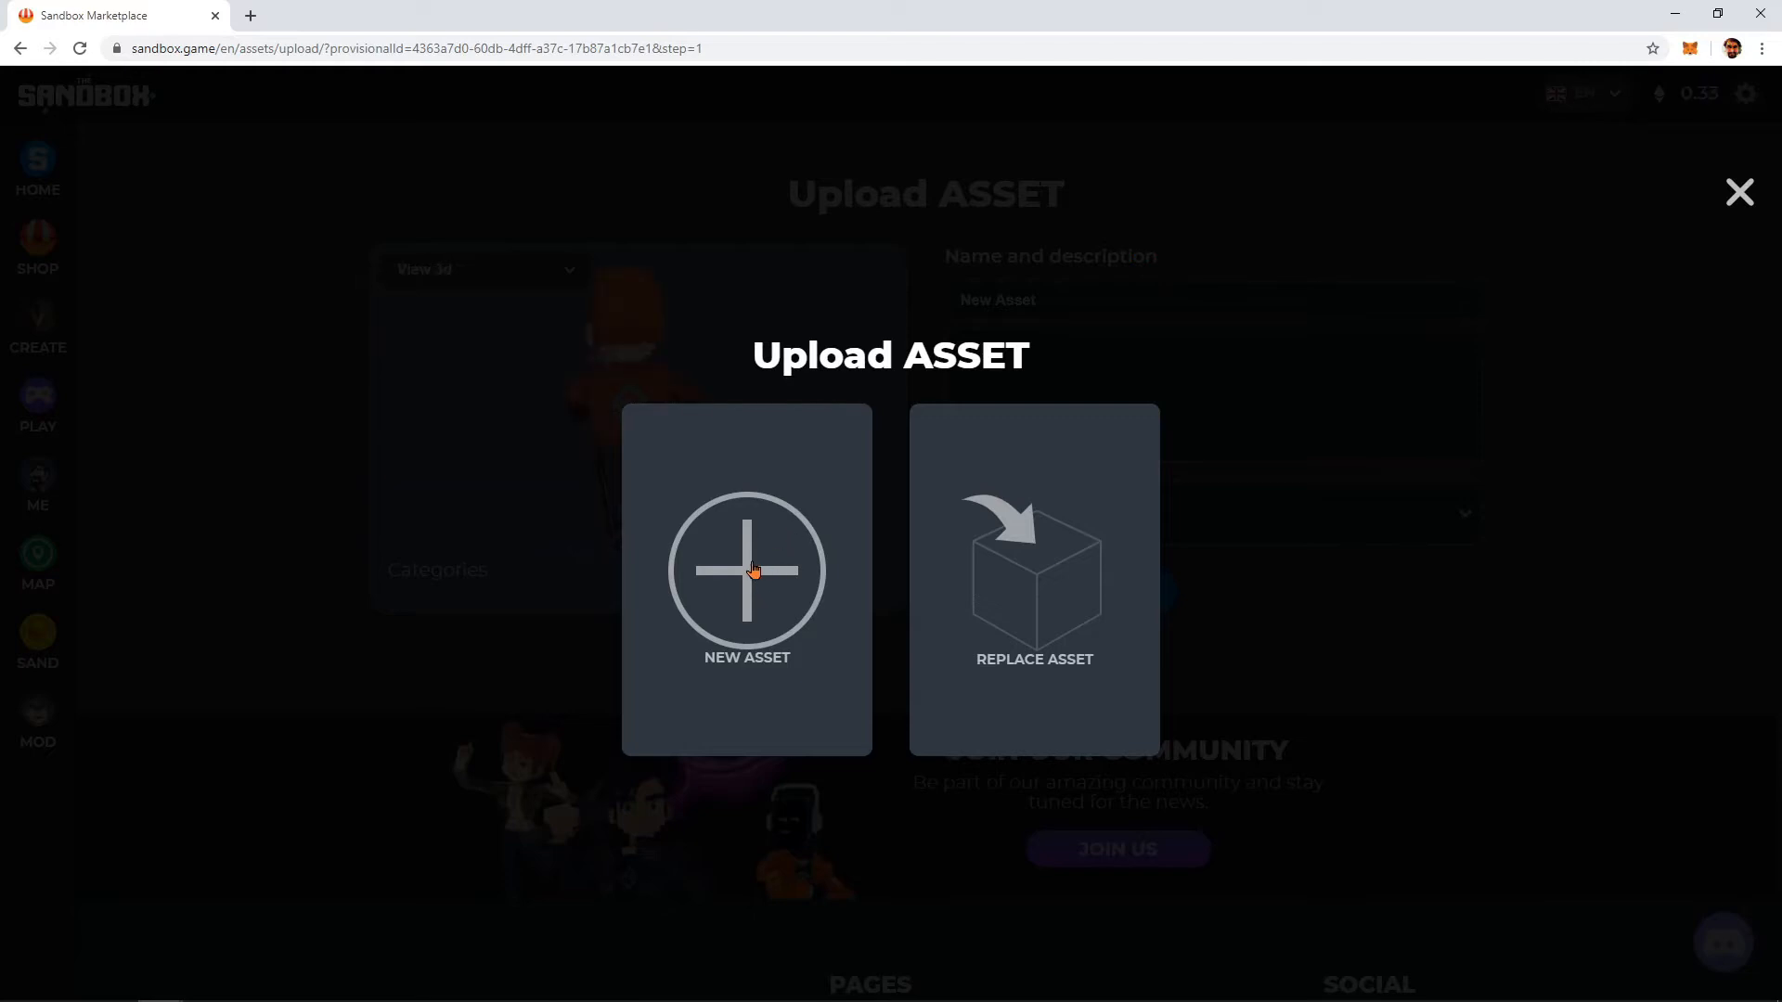
pyautogui.click(746, 568)
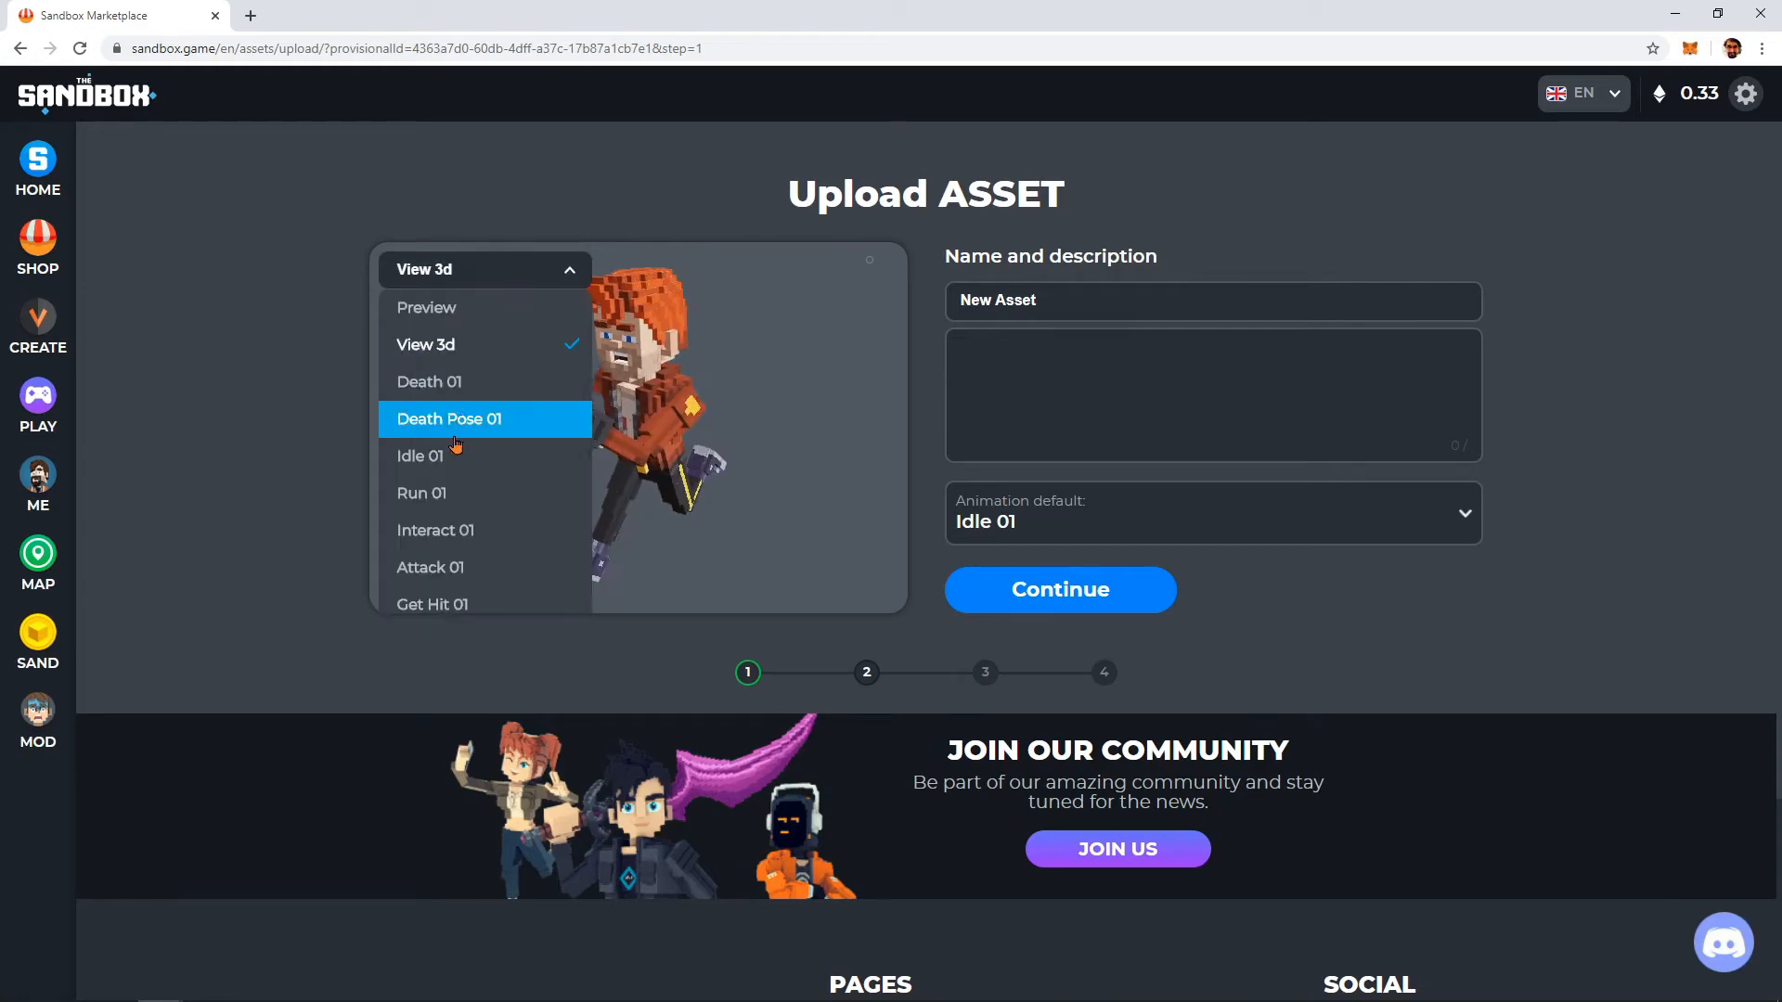
pyautogui.click(420, 492)
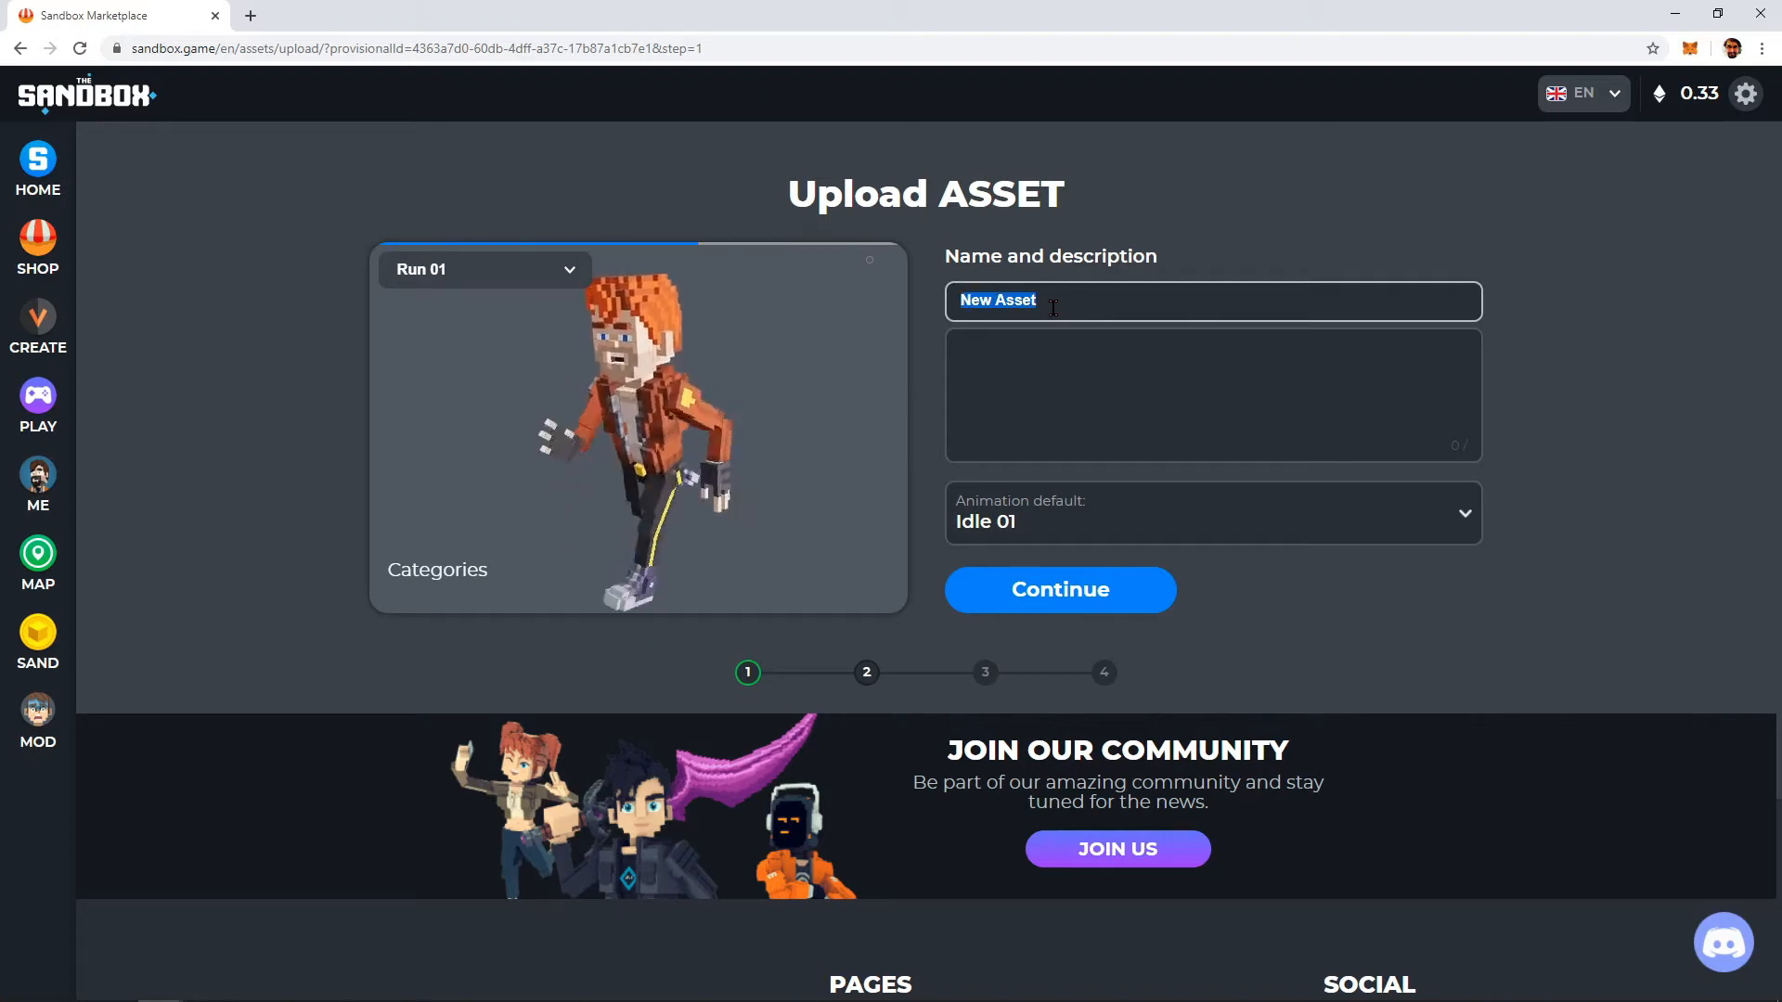
pyautogui.write('Space Hero')
pyautogui.click(1213, 395)
pyautogui.write('The one who was chosen to save the universe.')
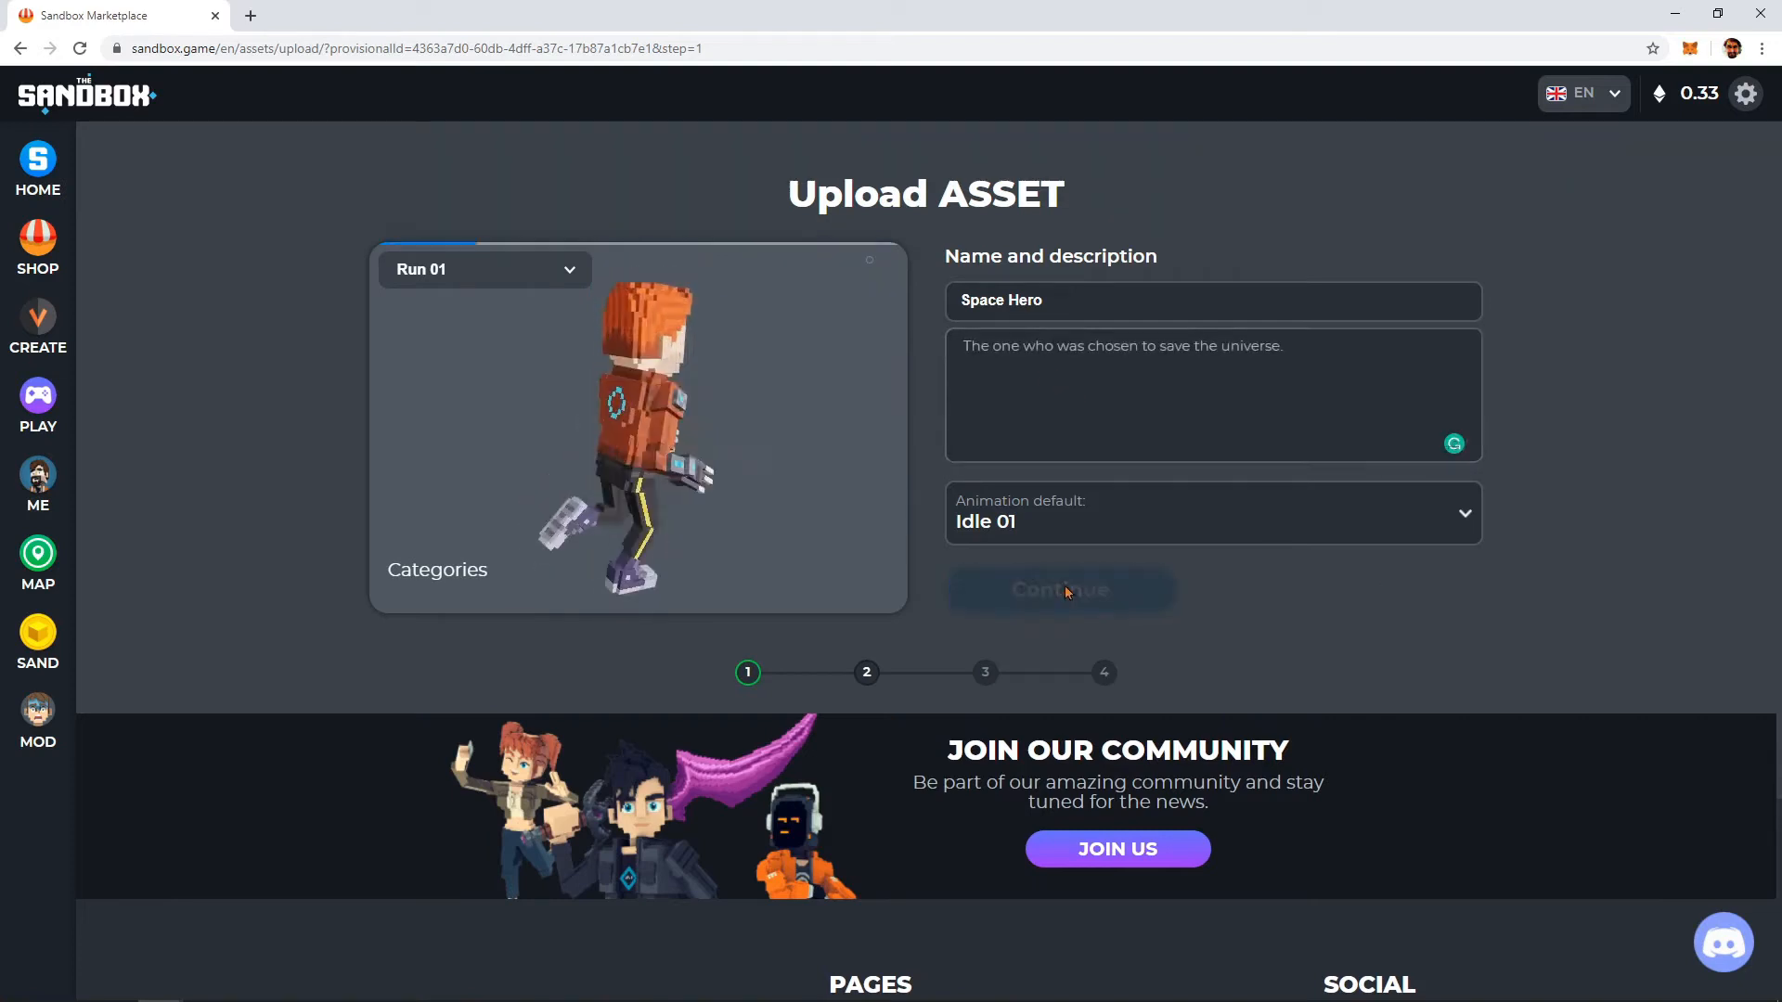
# Step: Submit Space Hero's details, set its behavior to Avatar, and review catalyst rarity options
pyautogui.click(1059, 588)
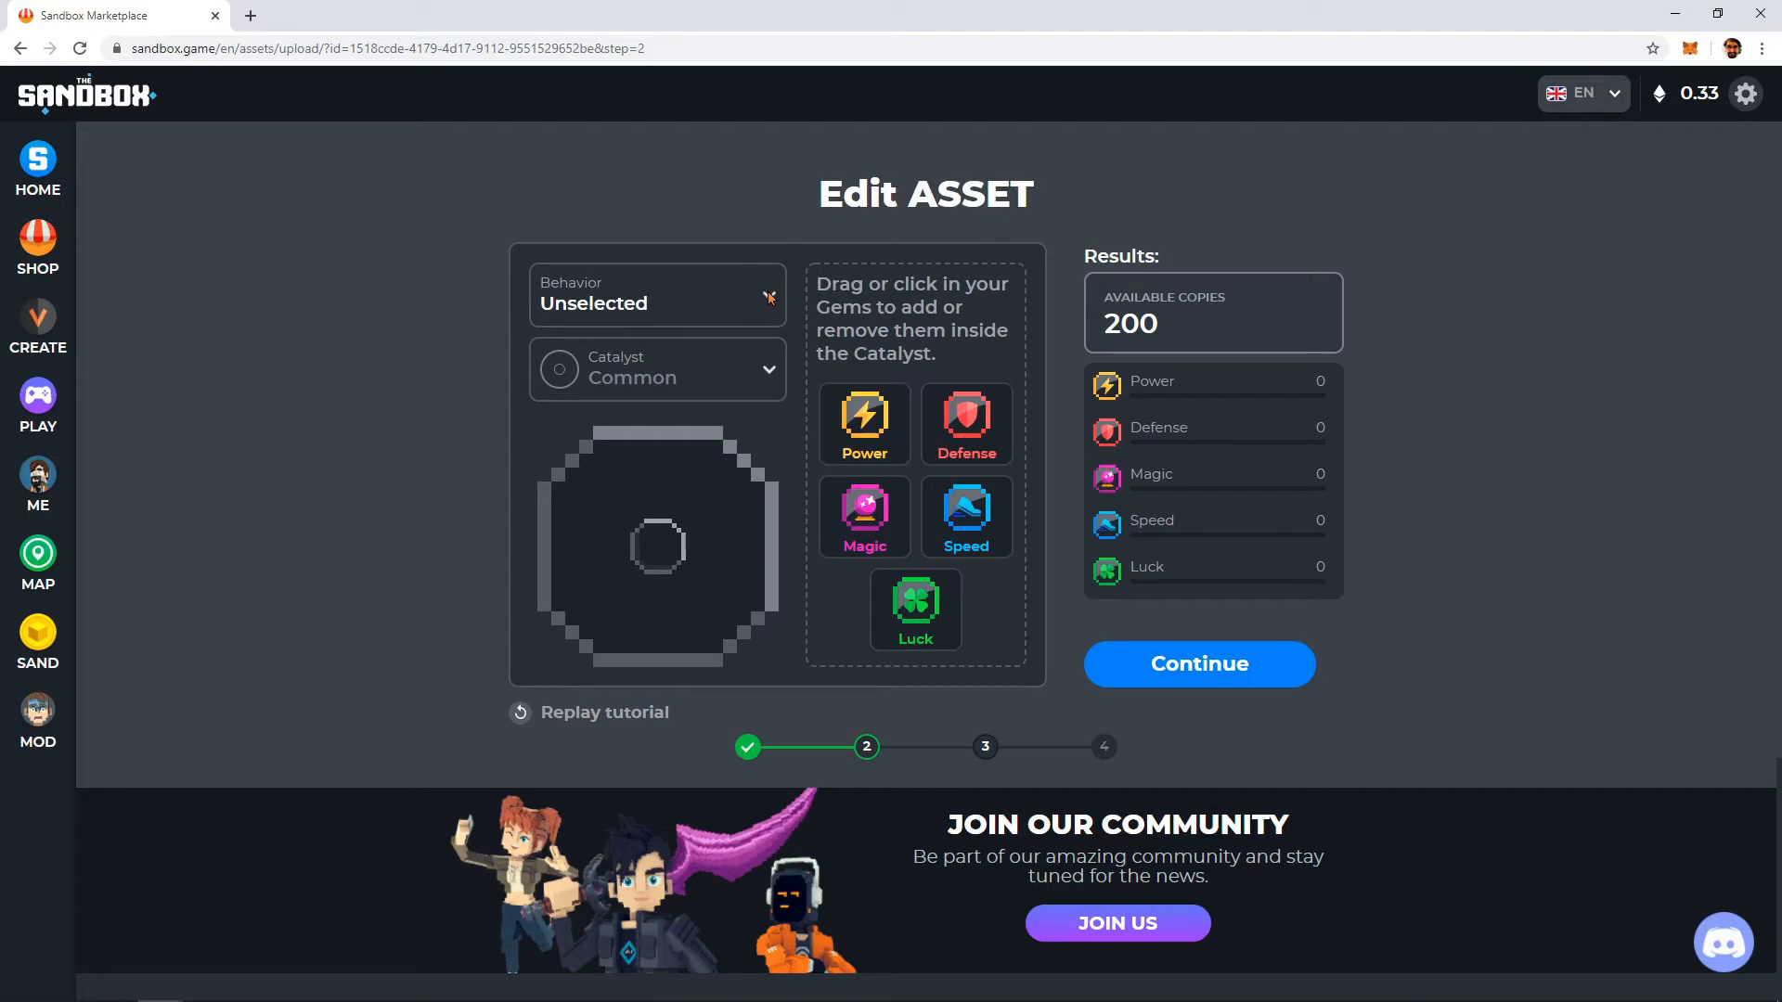
pyautogui.click(657, 293)
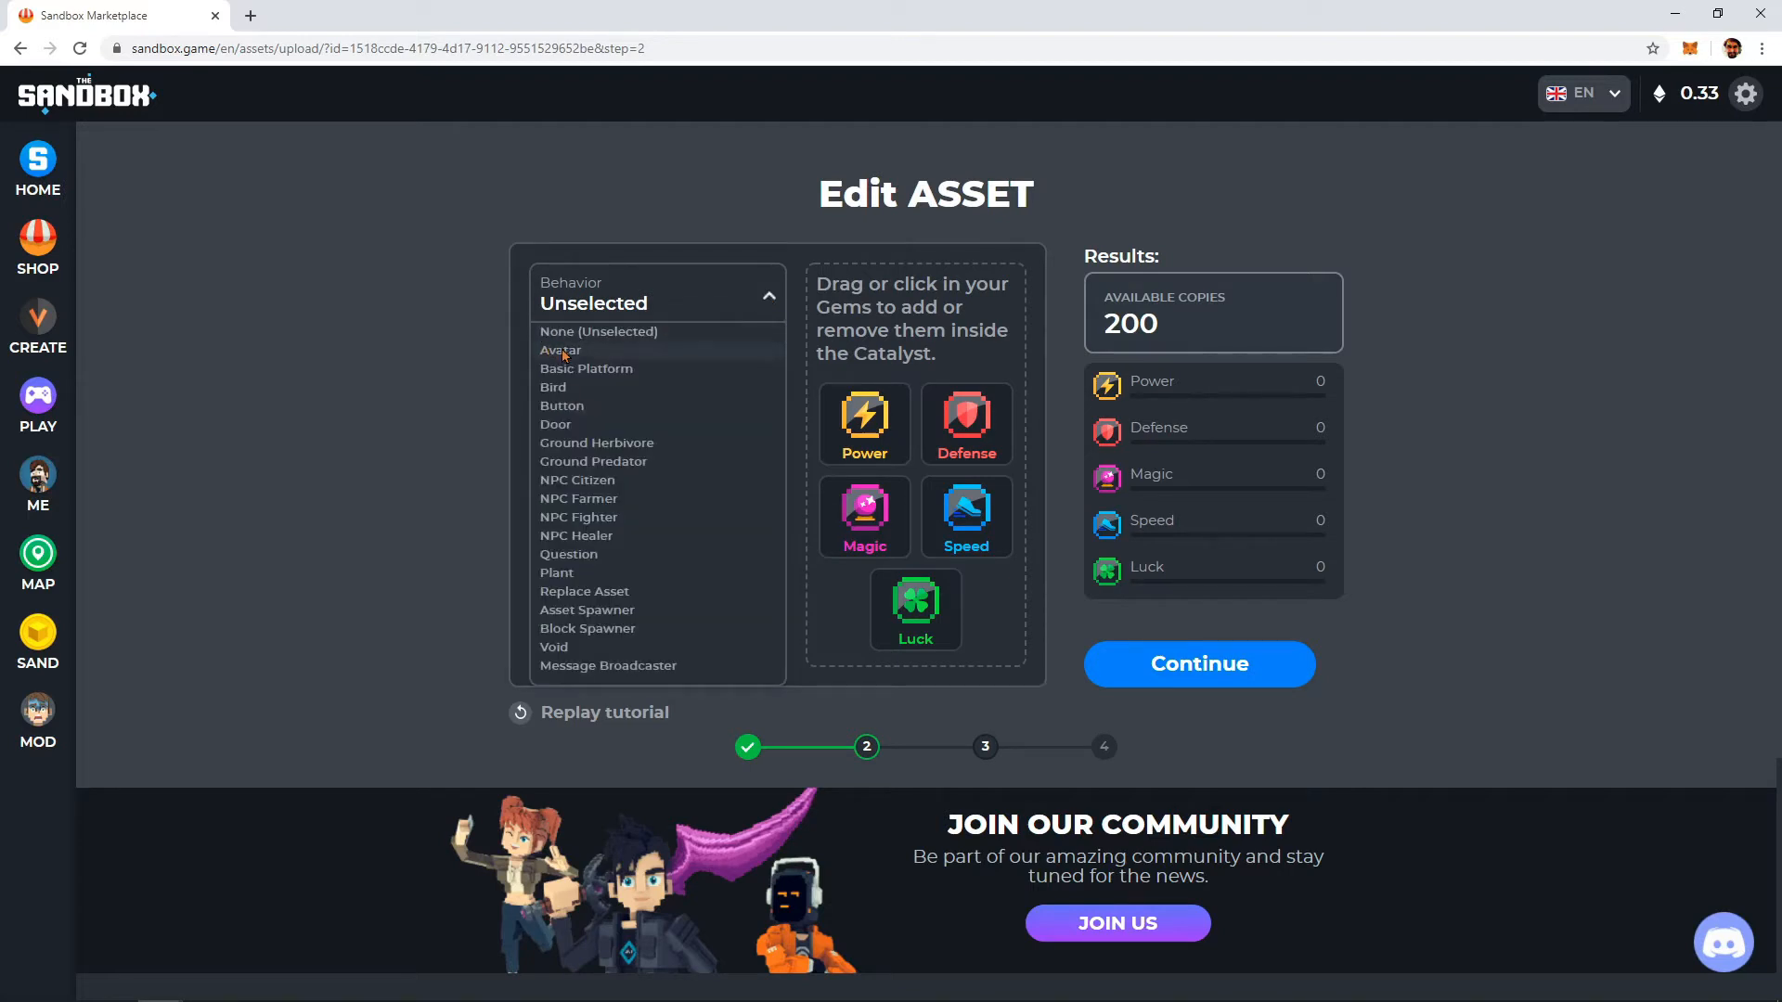
pyautogui.click(560, 350)
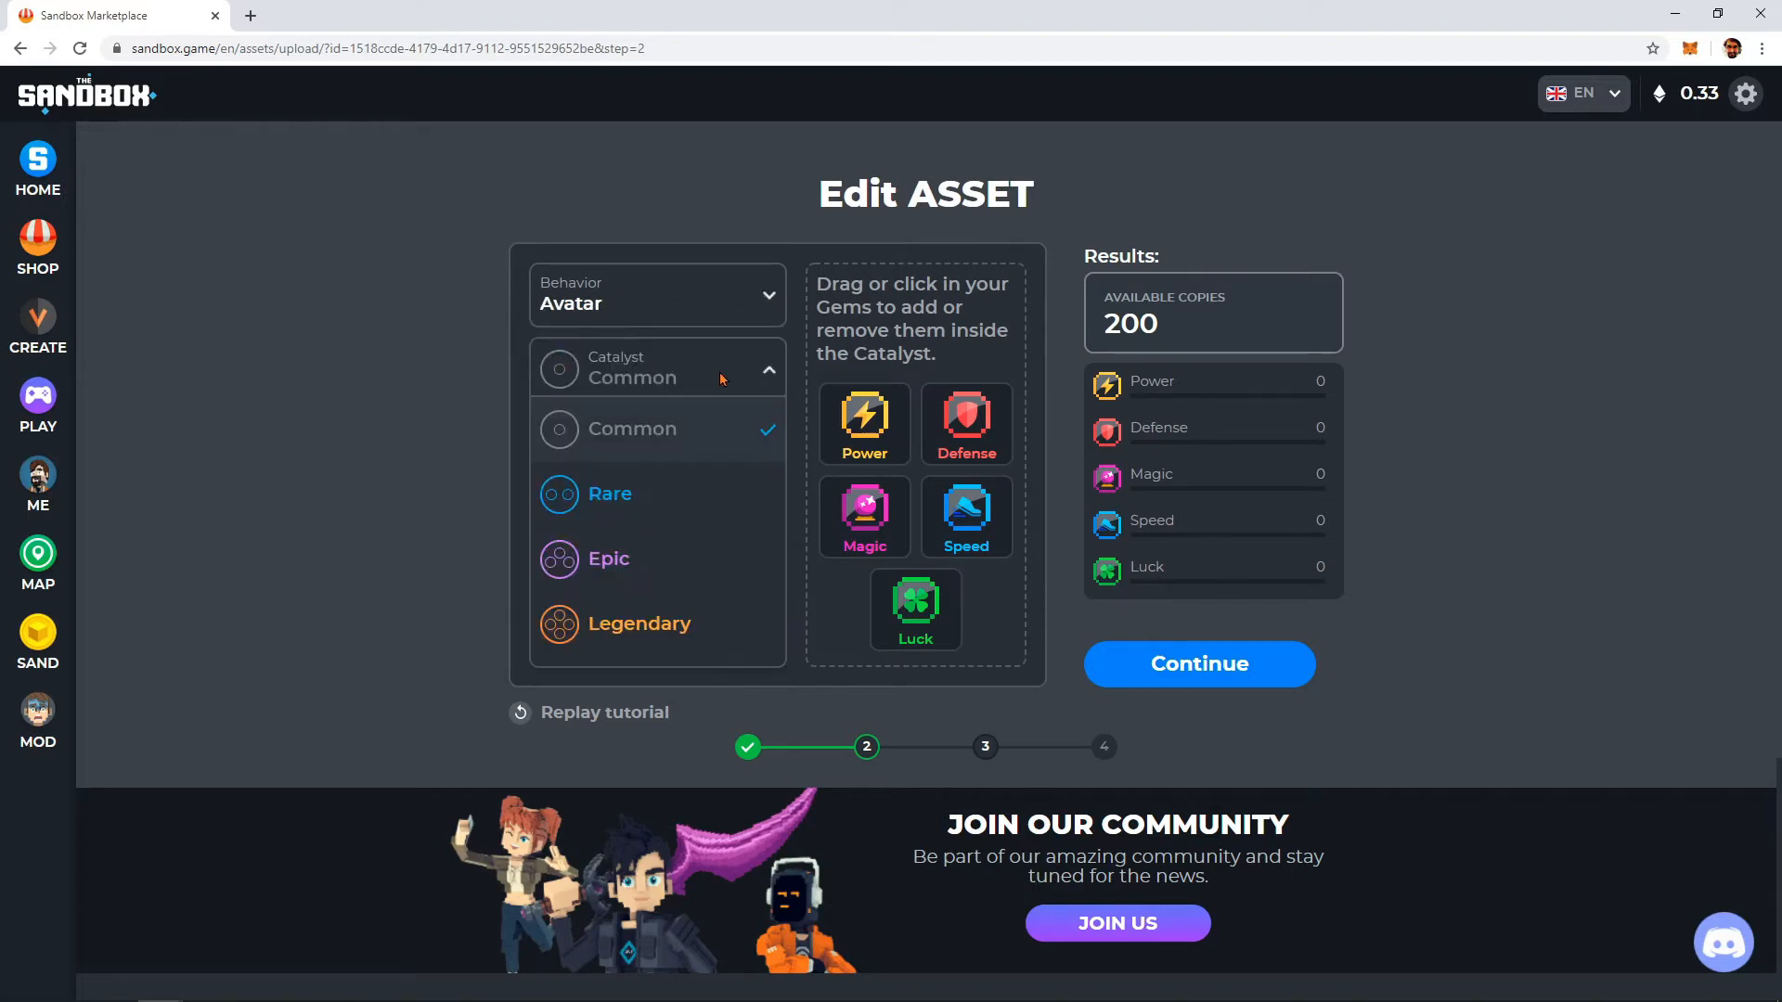
pyautogui.click(611, 493)
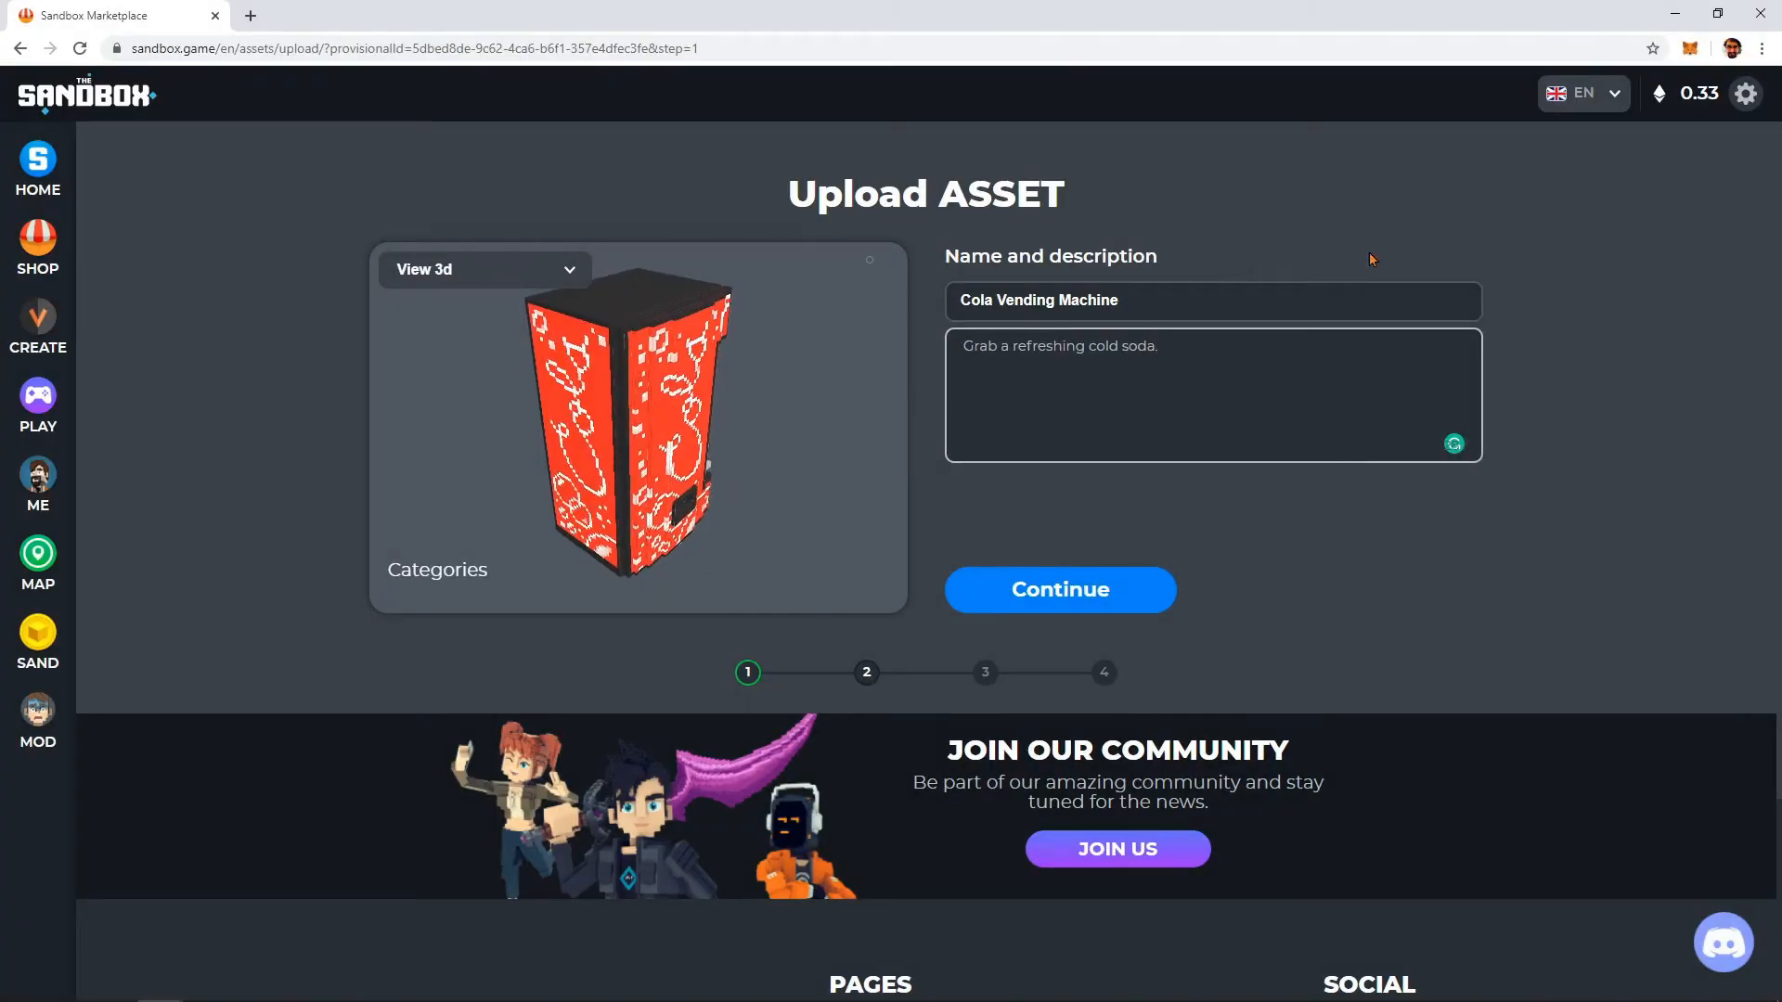
# Step: Tag the Cola Vending Machine with Machine and Decoration categories and City theme, reaching review
pyautogui.click(1058, 588)
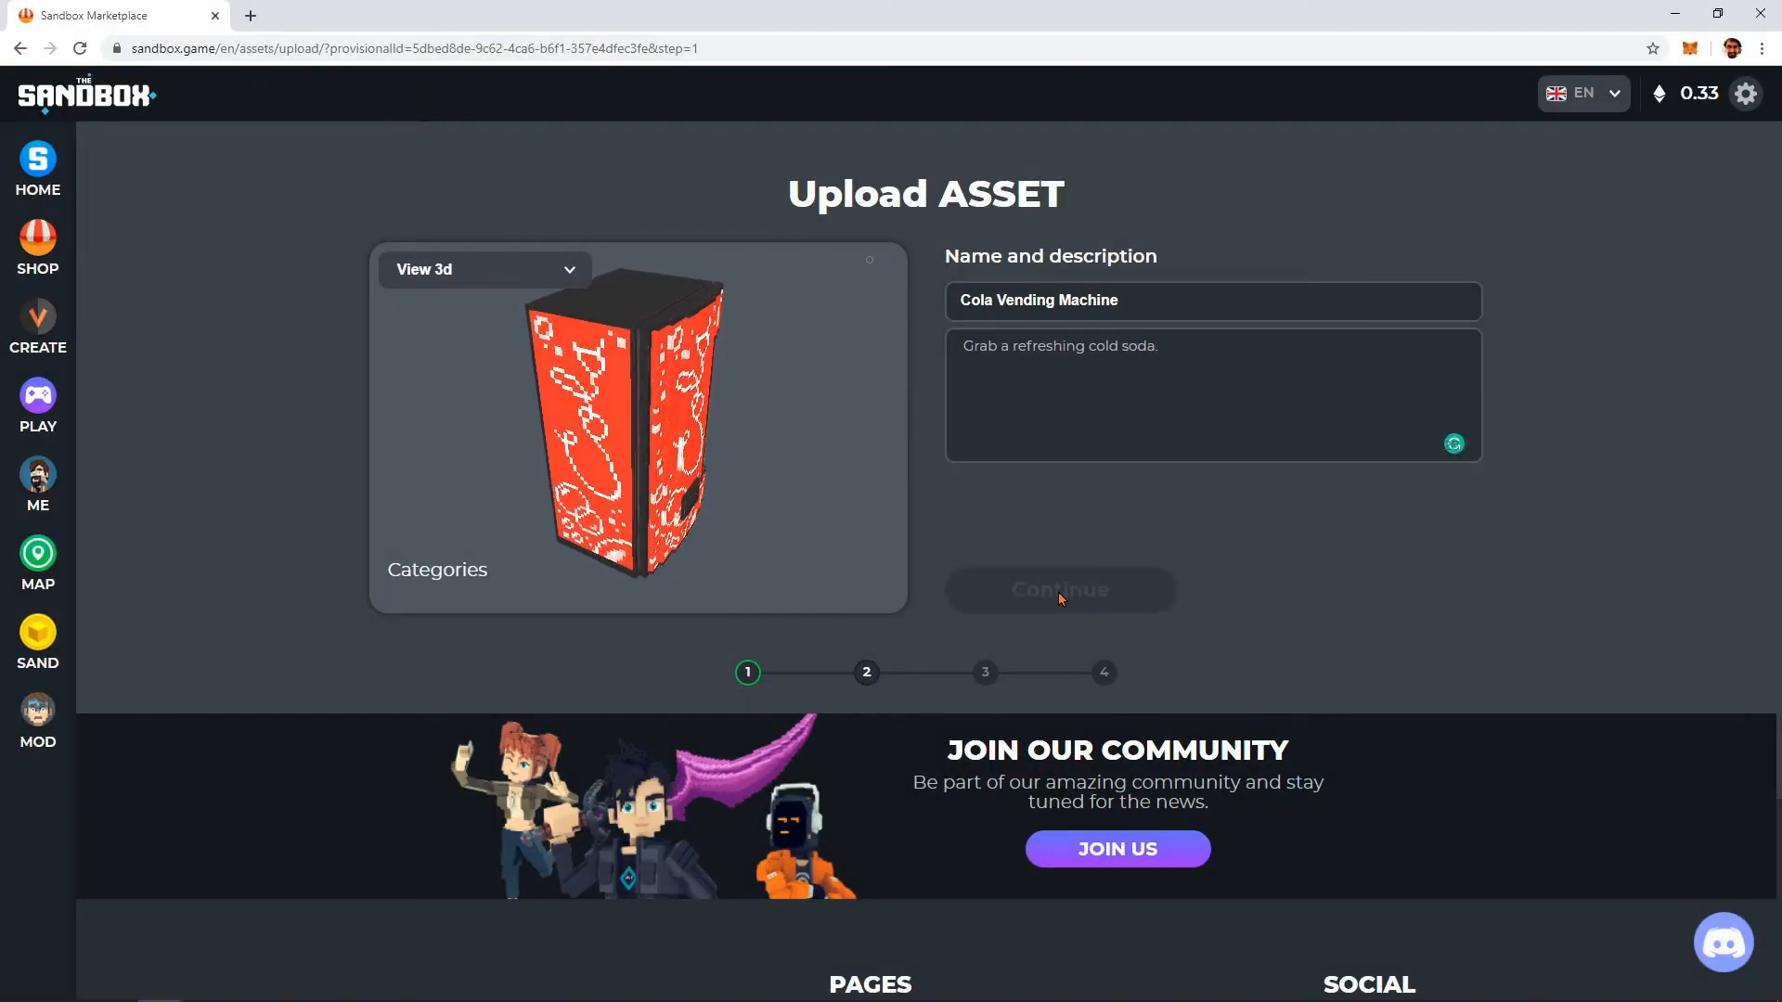
pyautogui.click(1057, 588)
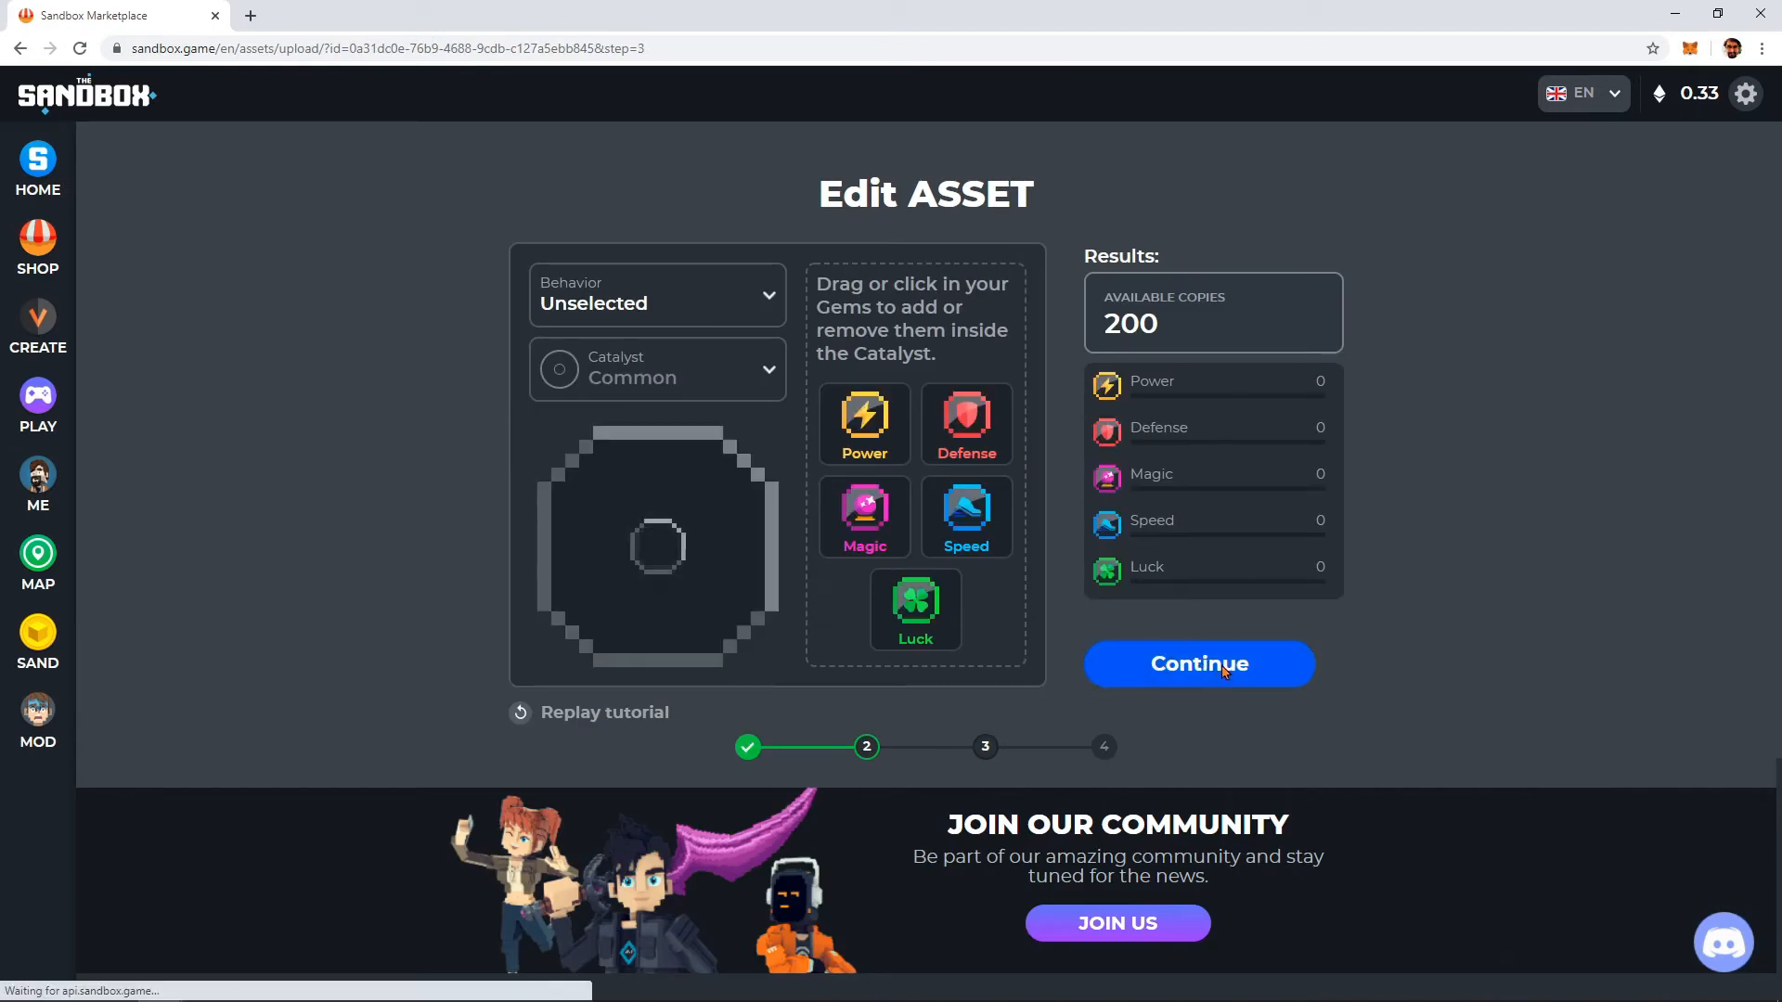
pyautogui.click(1198, 663)
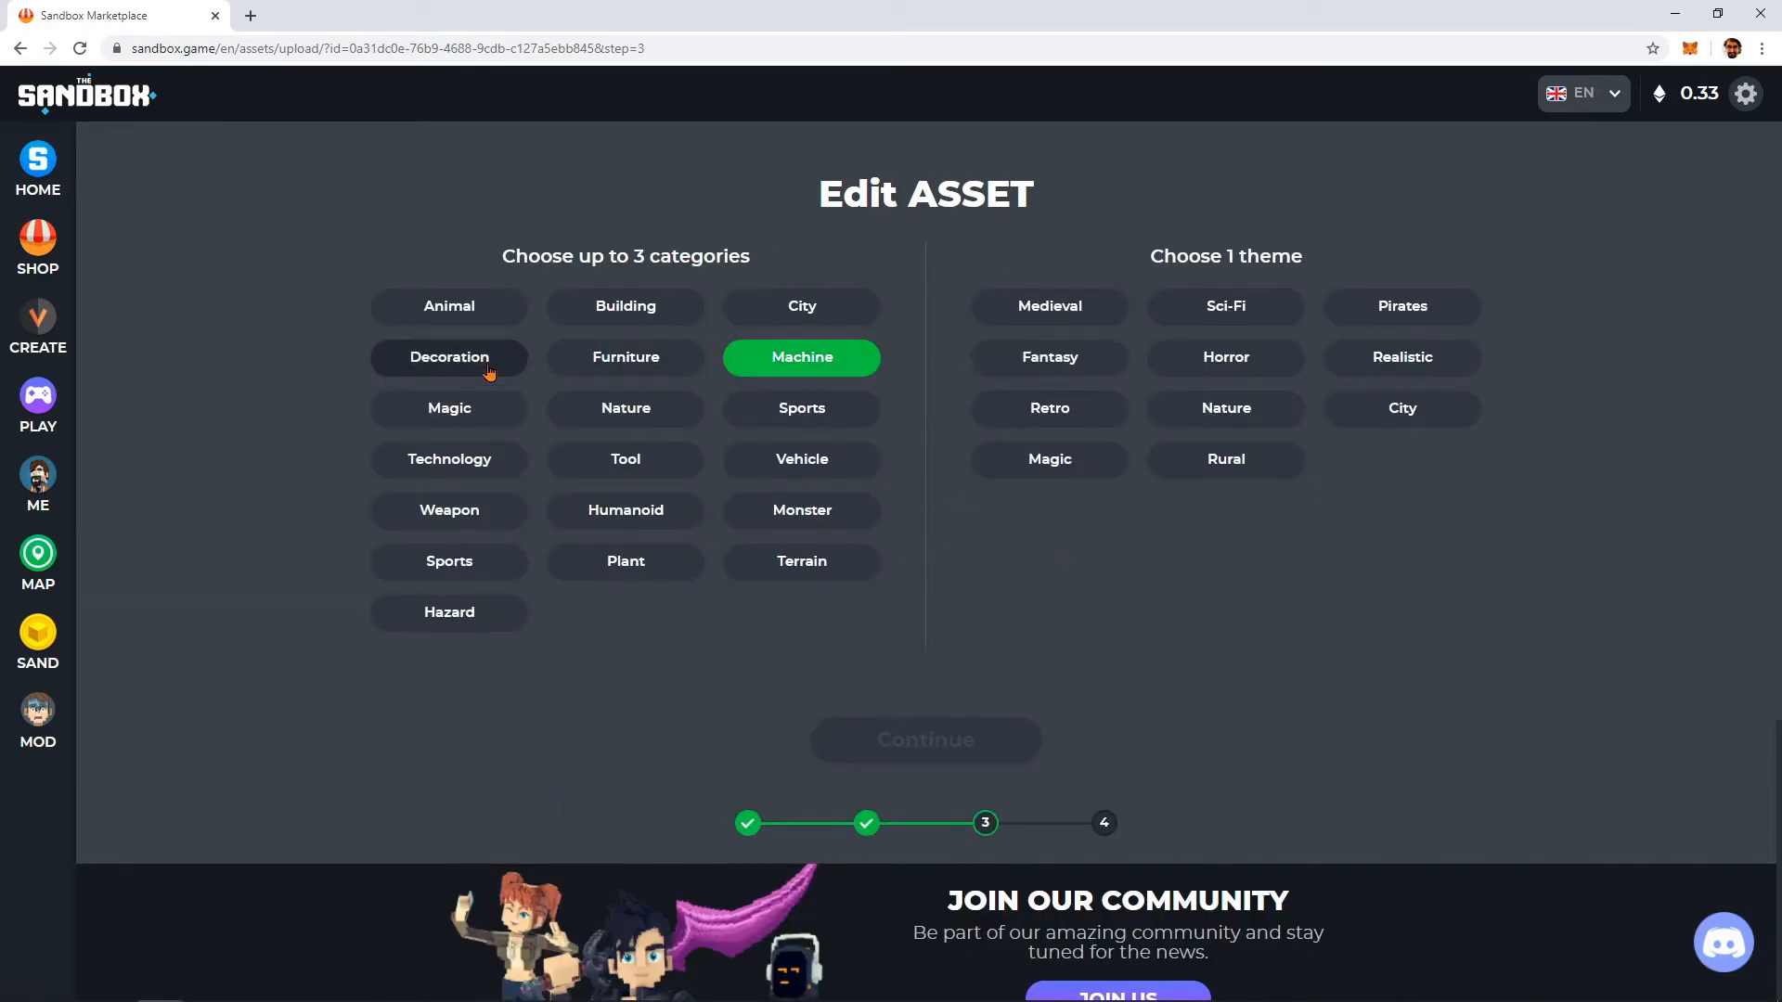
pyautogui.click(447, 356)
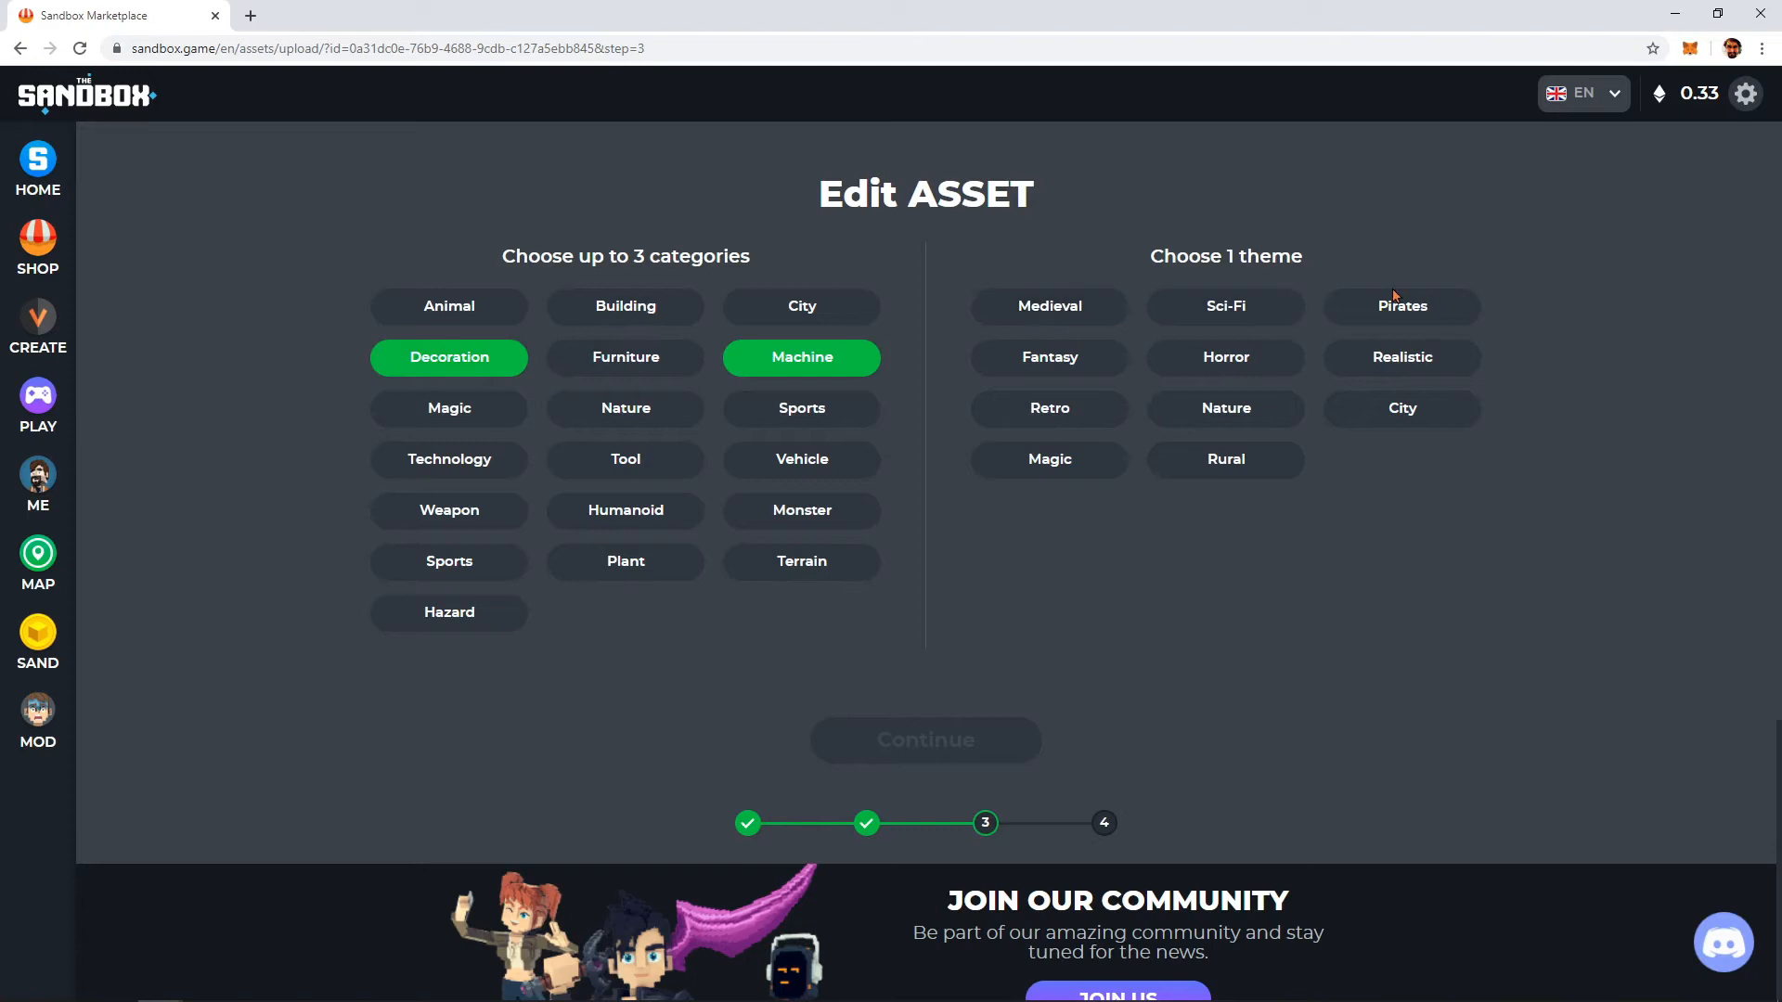
pyautogui.moveTo(1352, 385)
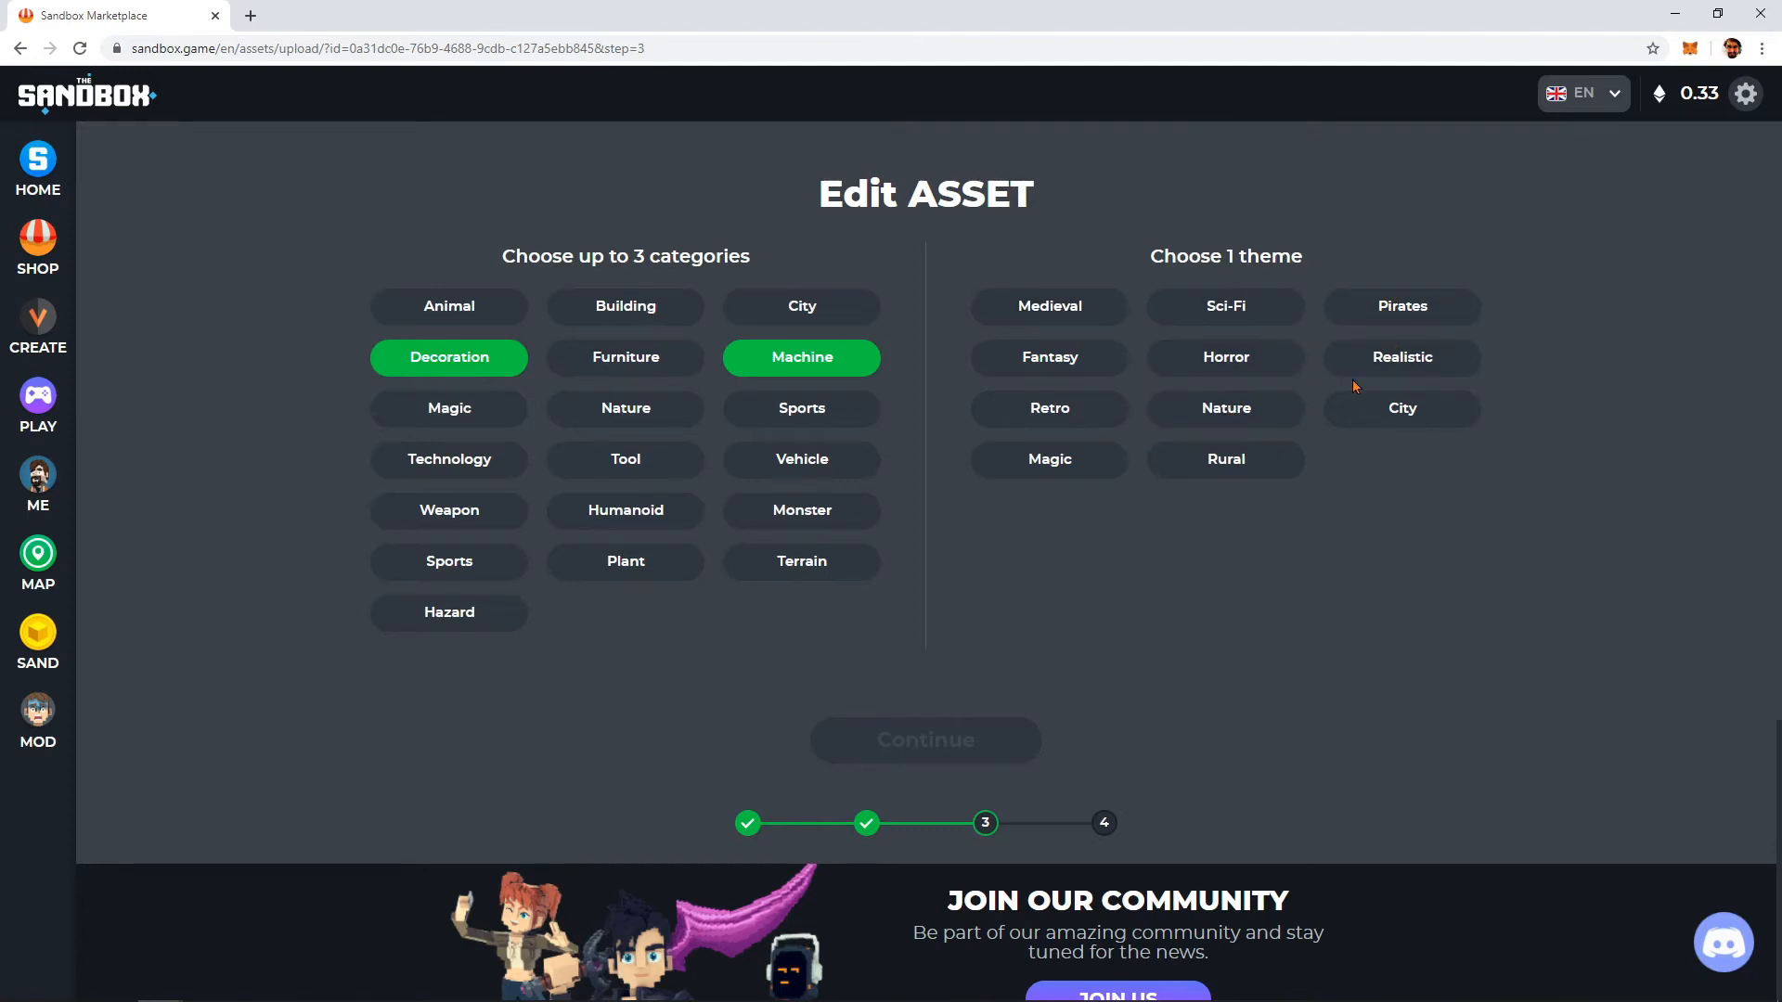
pyautogui.click(1402, 408)
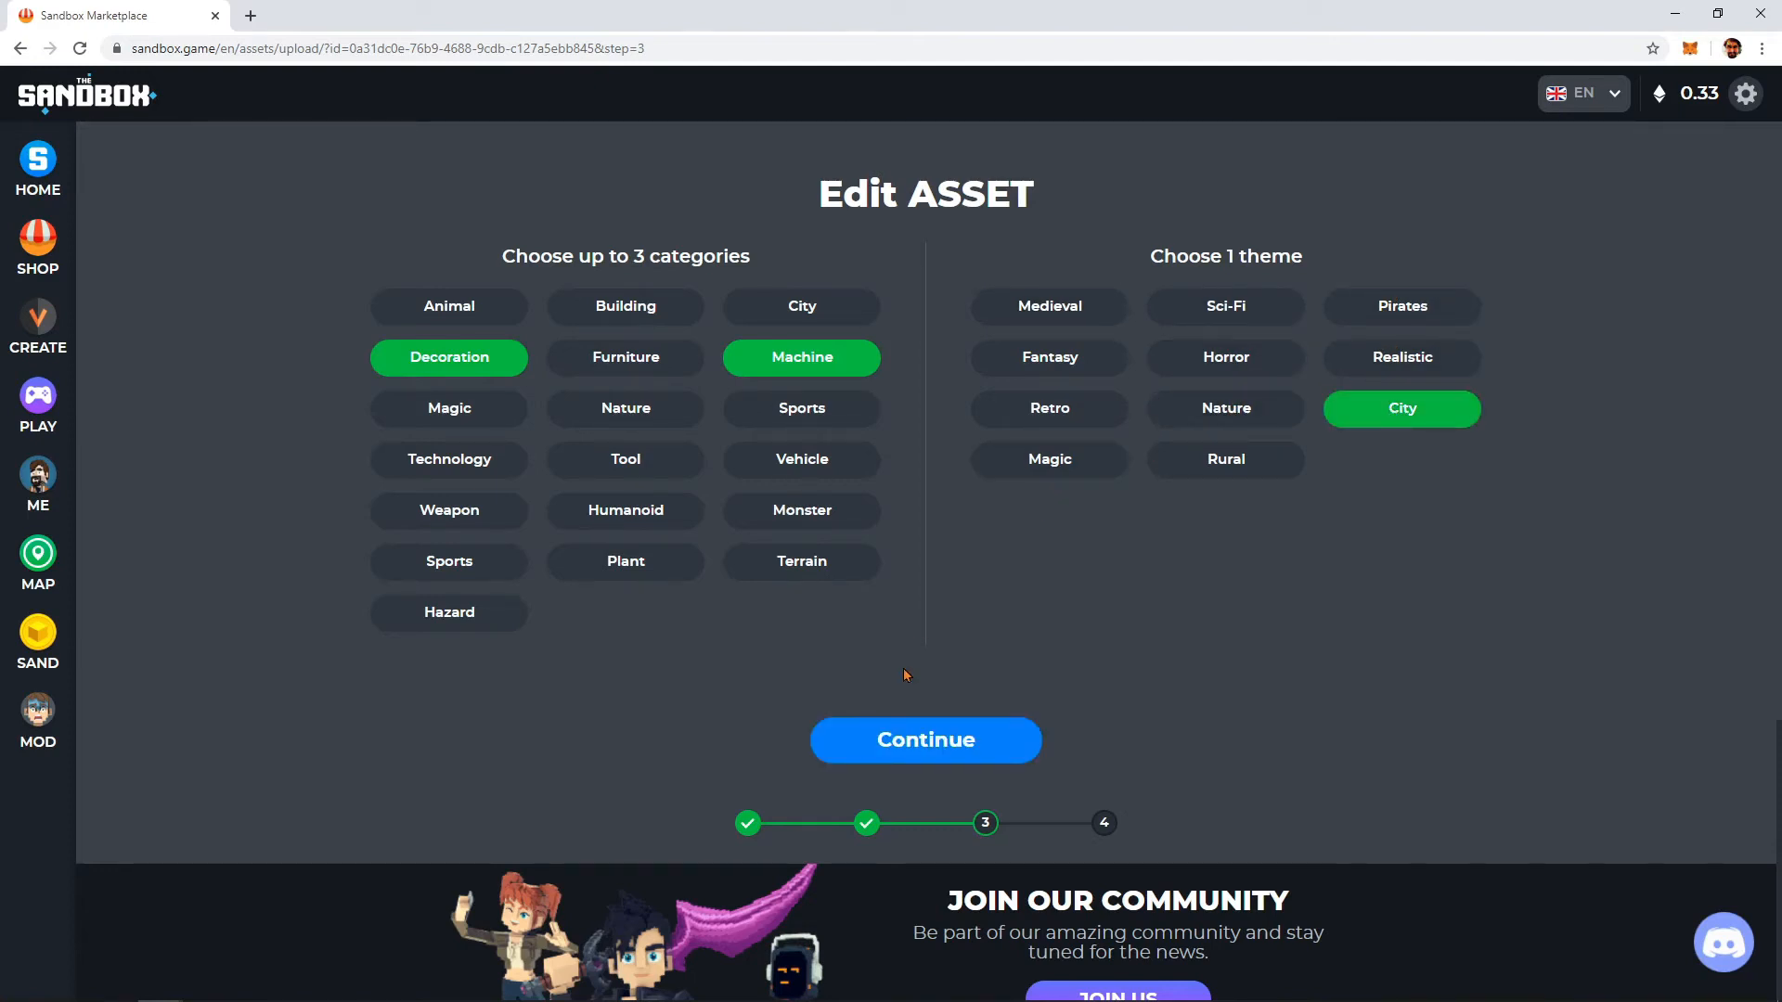
pyautogui.click(924, 740)
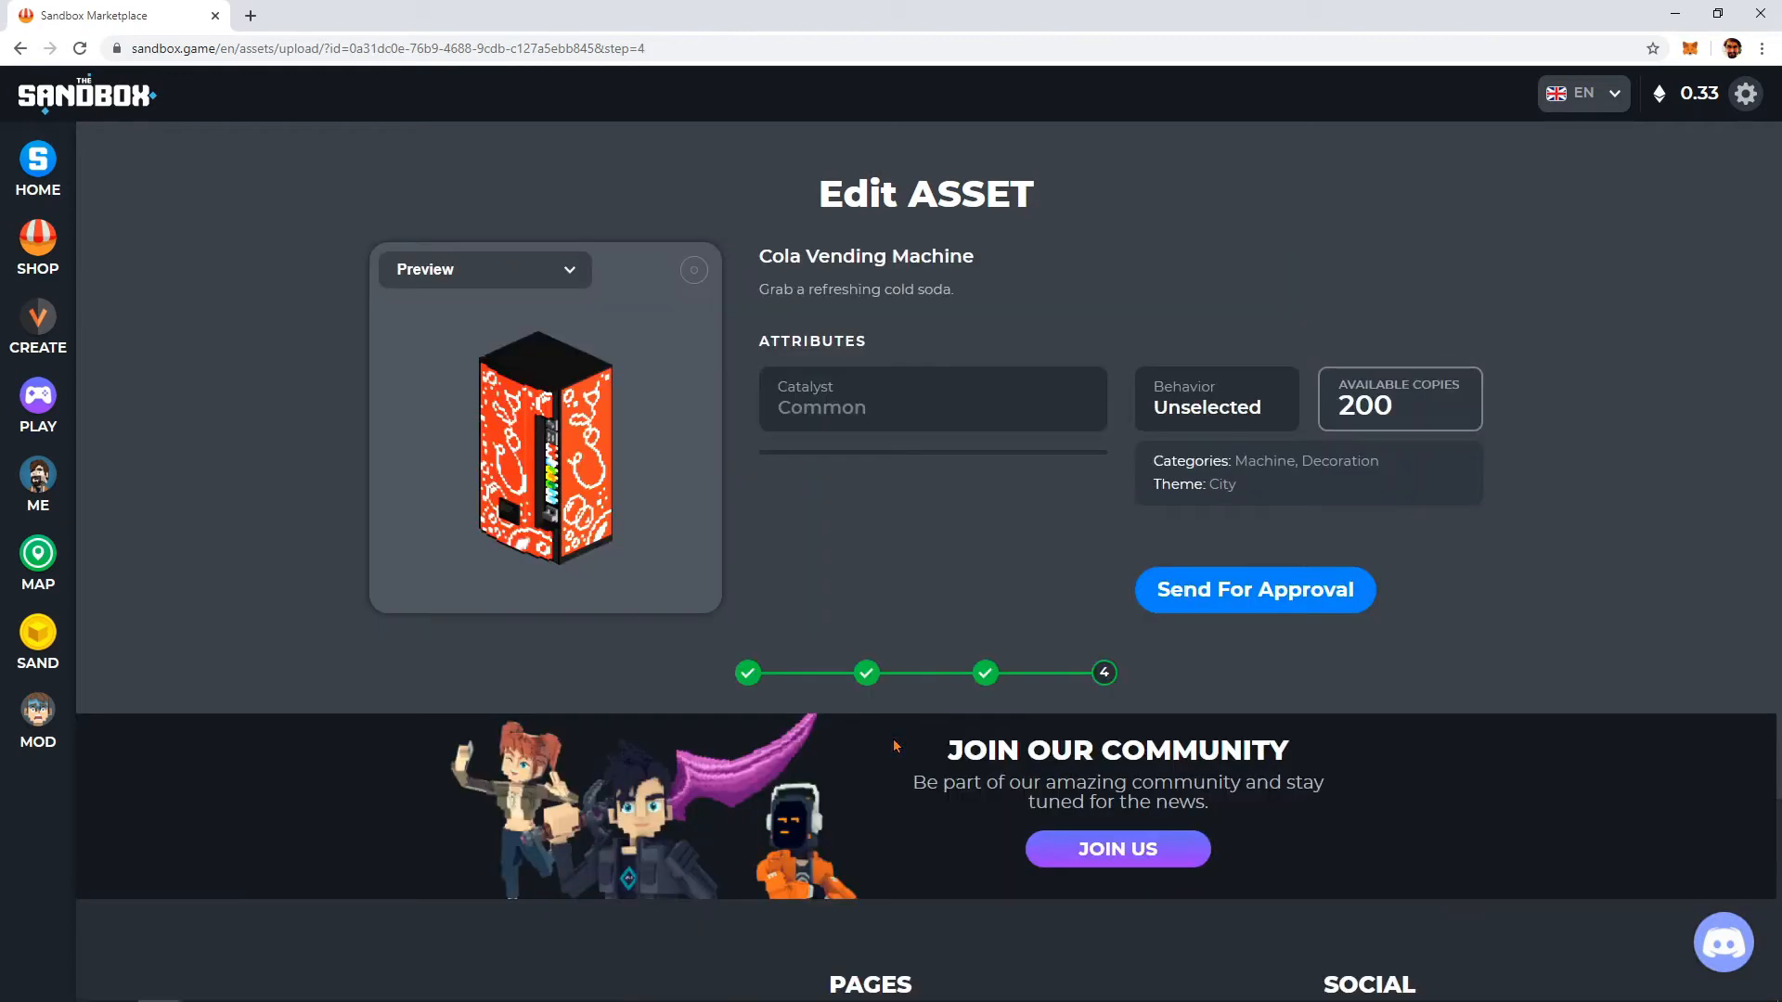
# Step: Leave the review page and bring up The Sandbox Game Maker login window
pyautogui.click(482, 269)
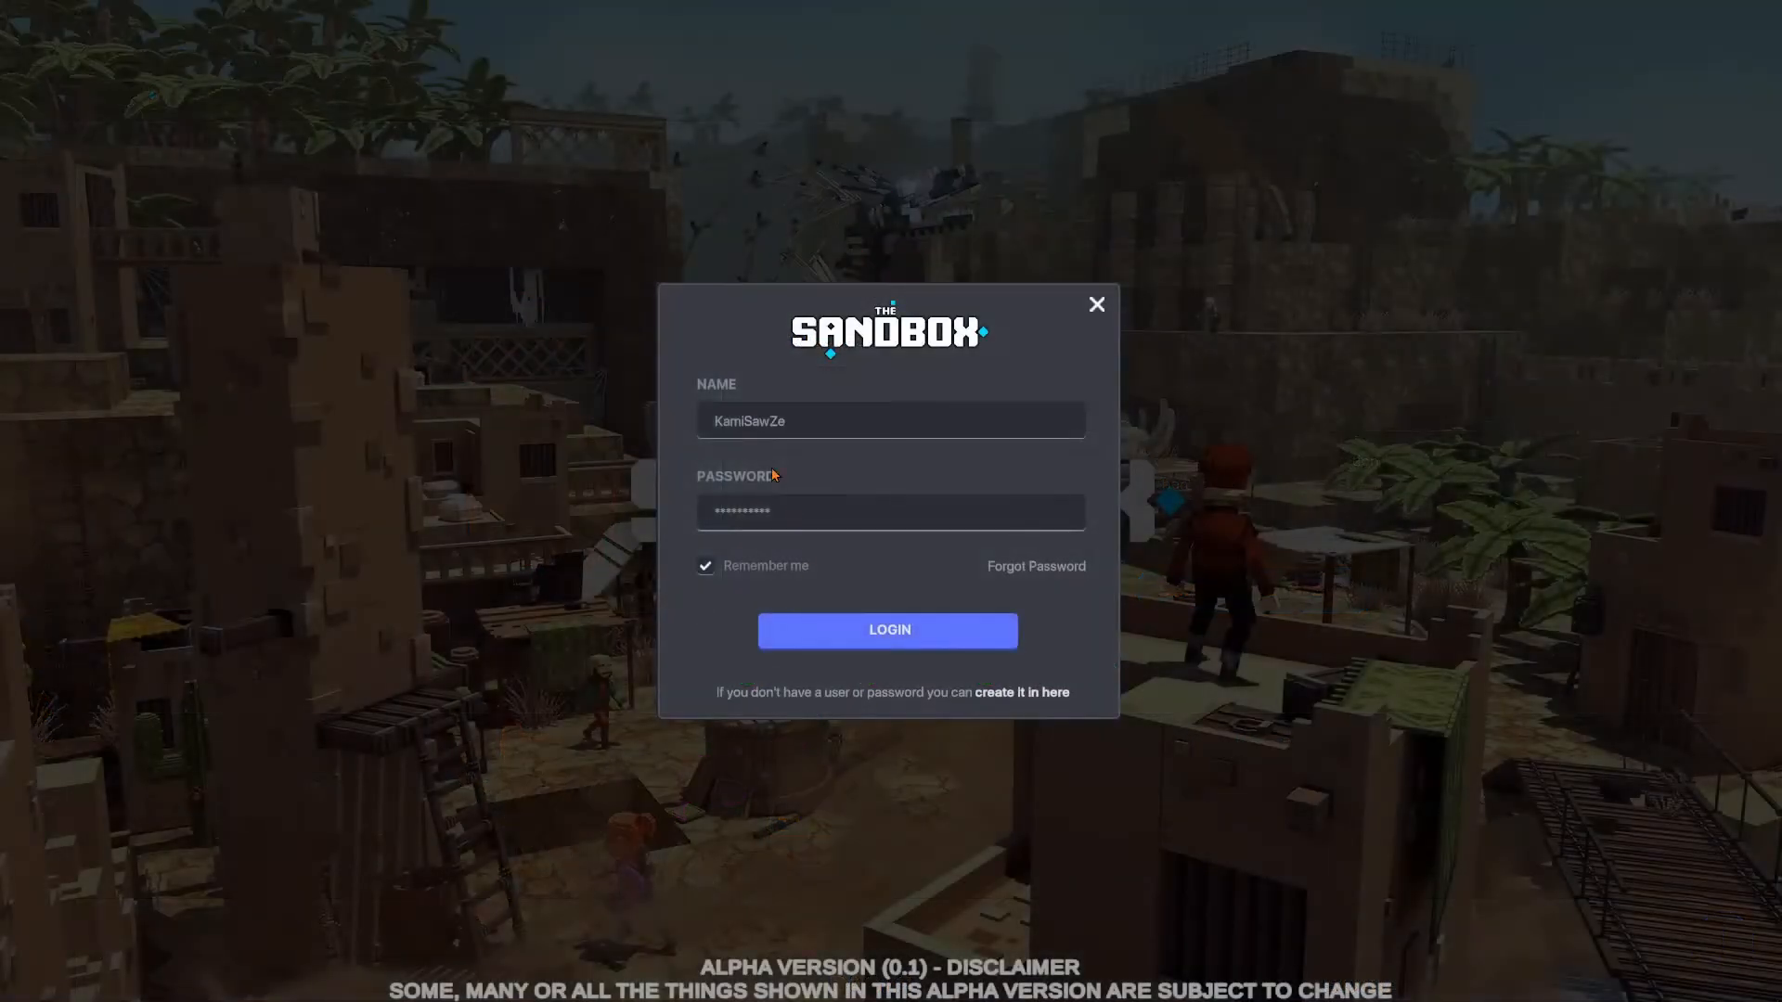
# Step: Sign in to test the vending machine in-game, then export the grass block to the Marketplace
pyautogui.click(887, 630)
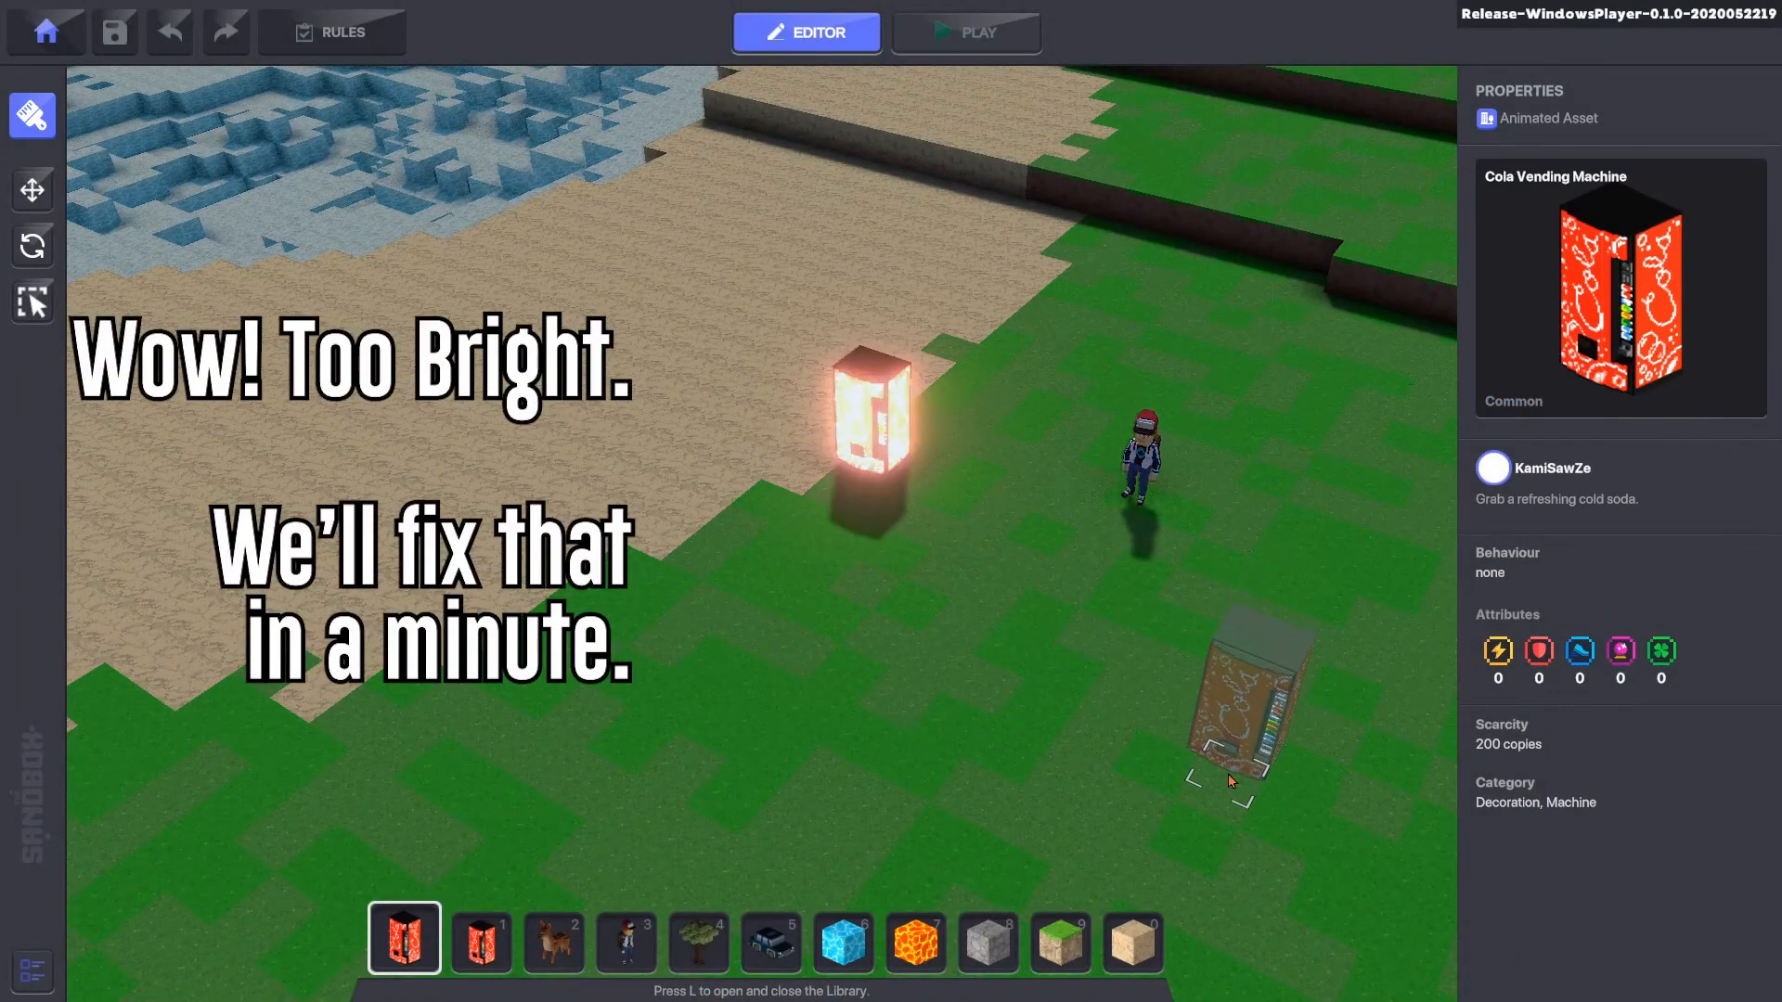
pyautogui.click(965, 32)
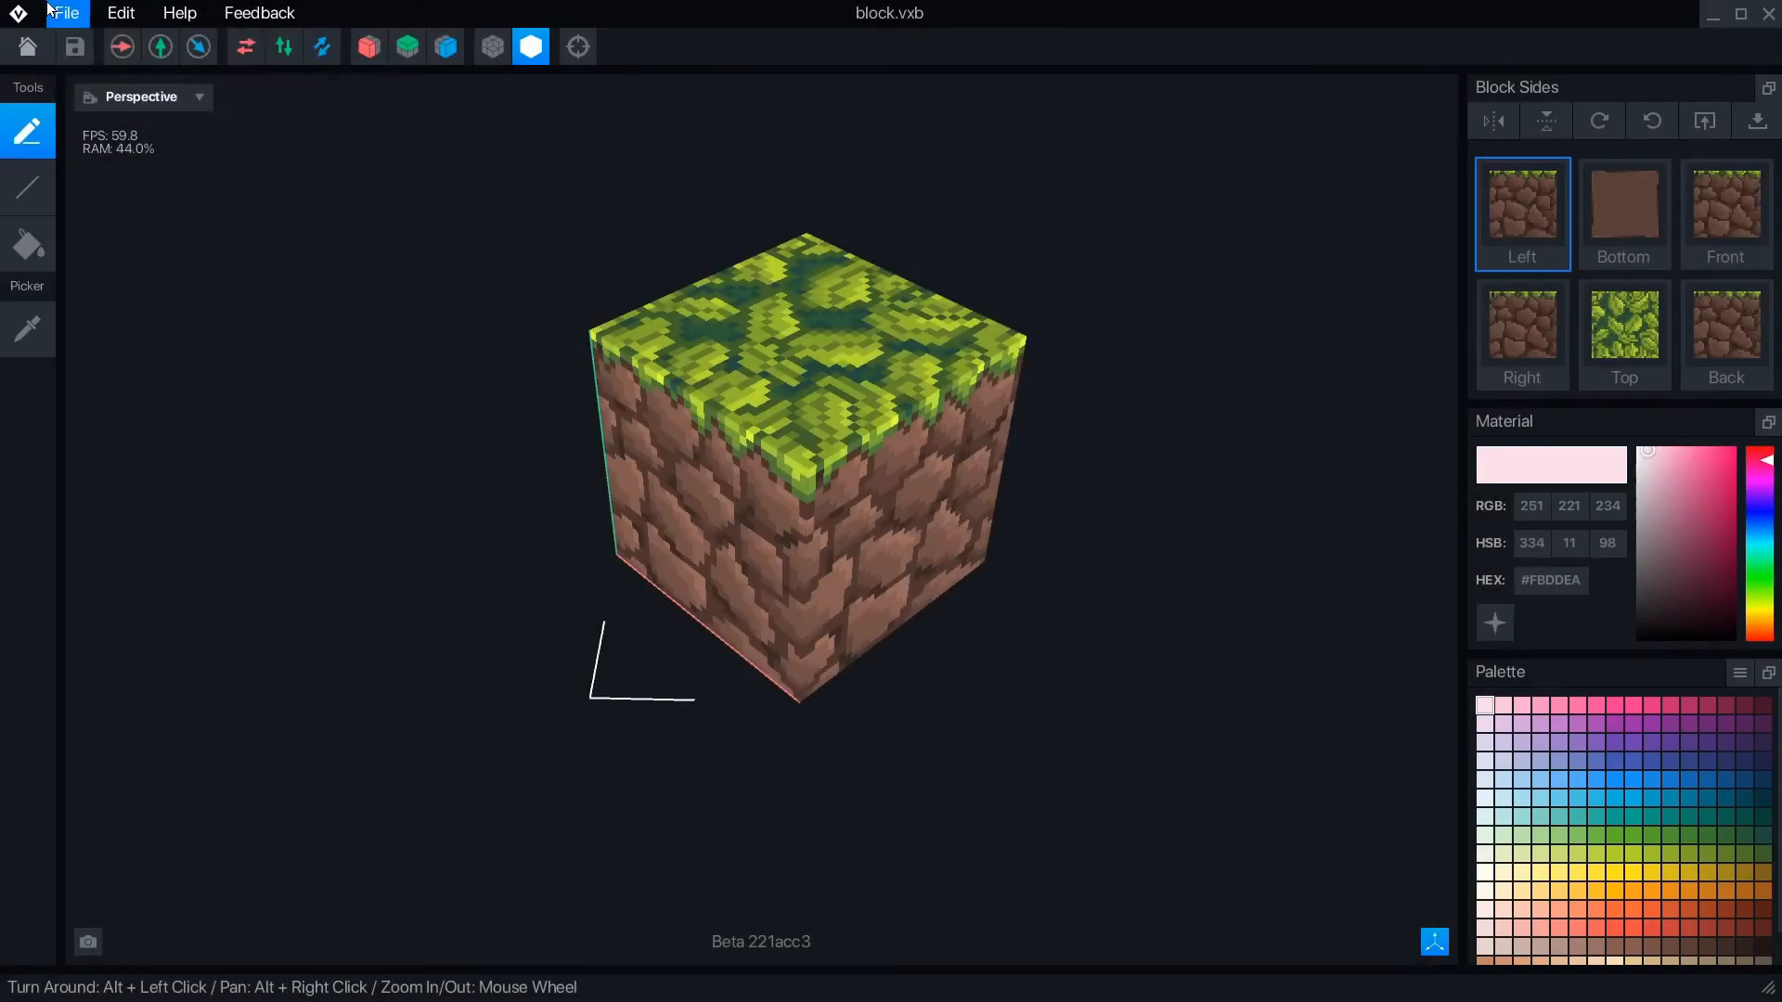
pyautogui.click(65, 12)
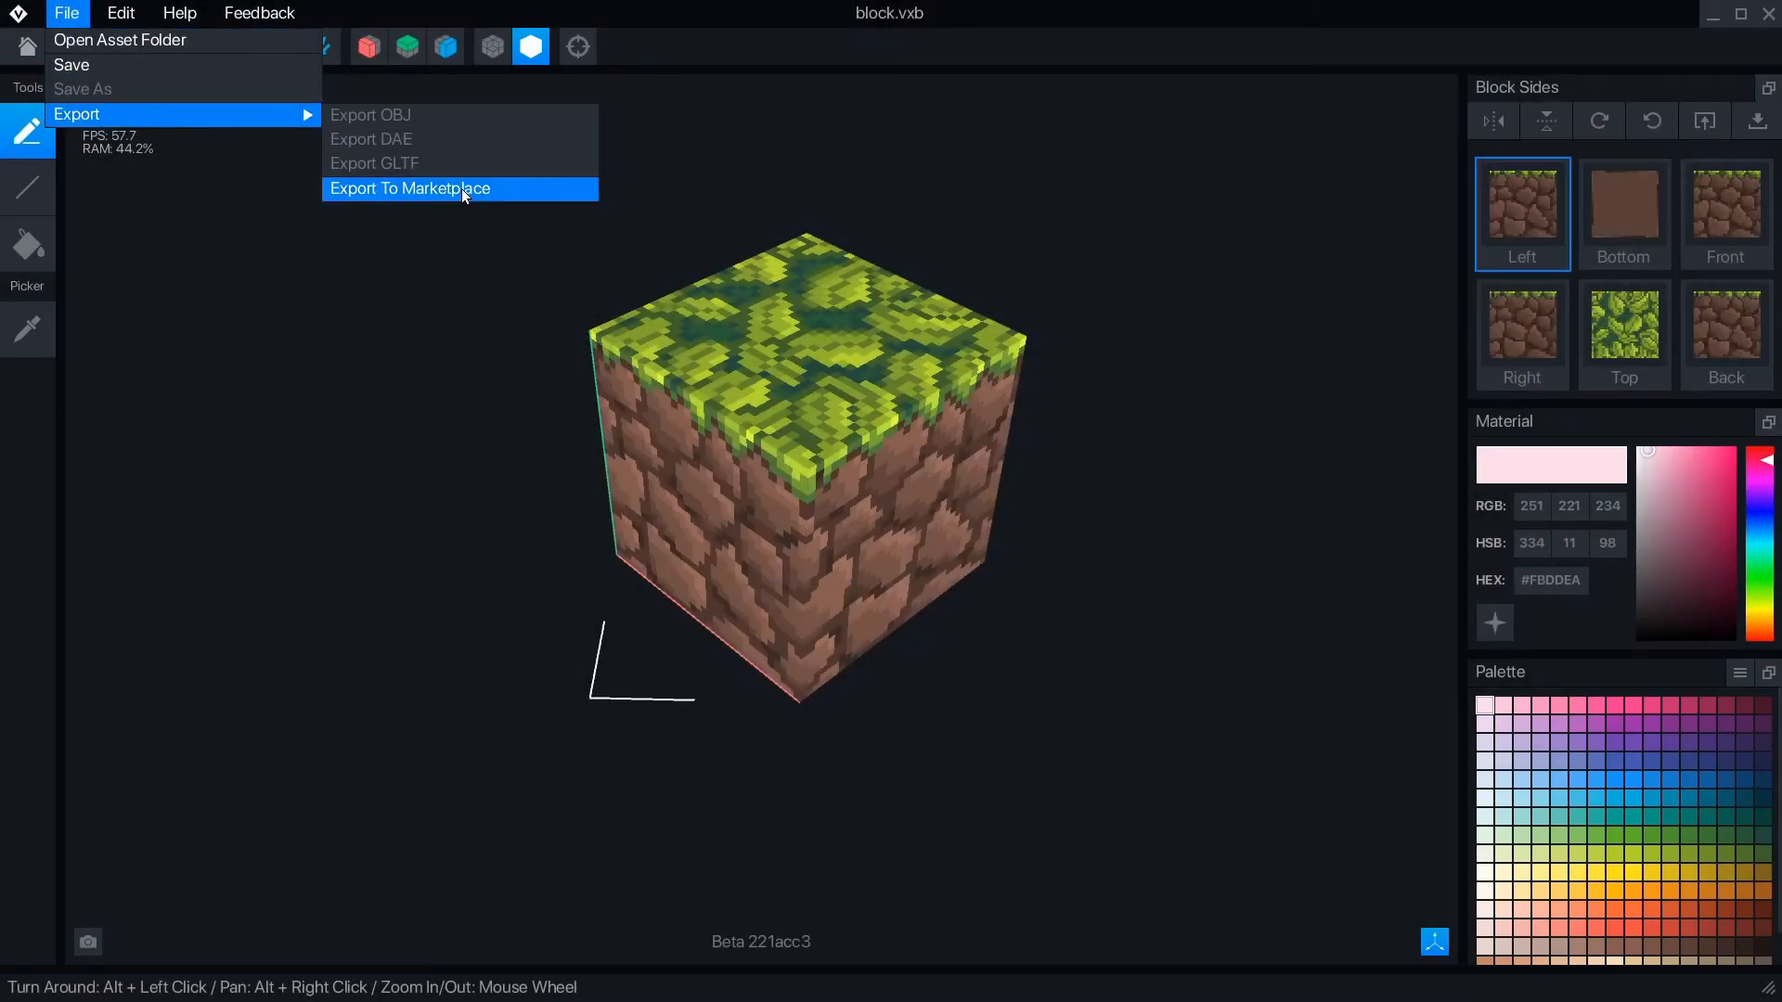
pyautogui.click(409, 189)
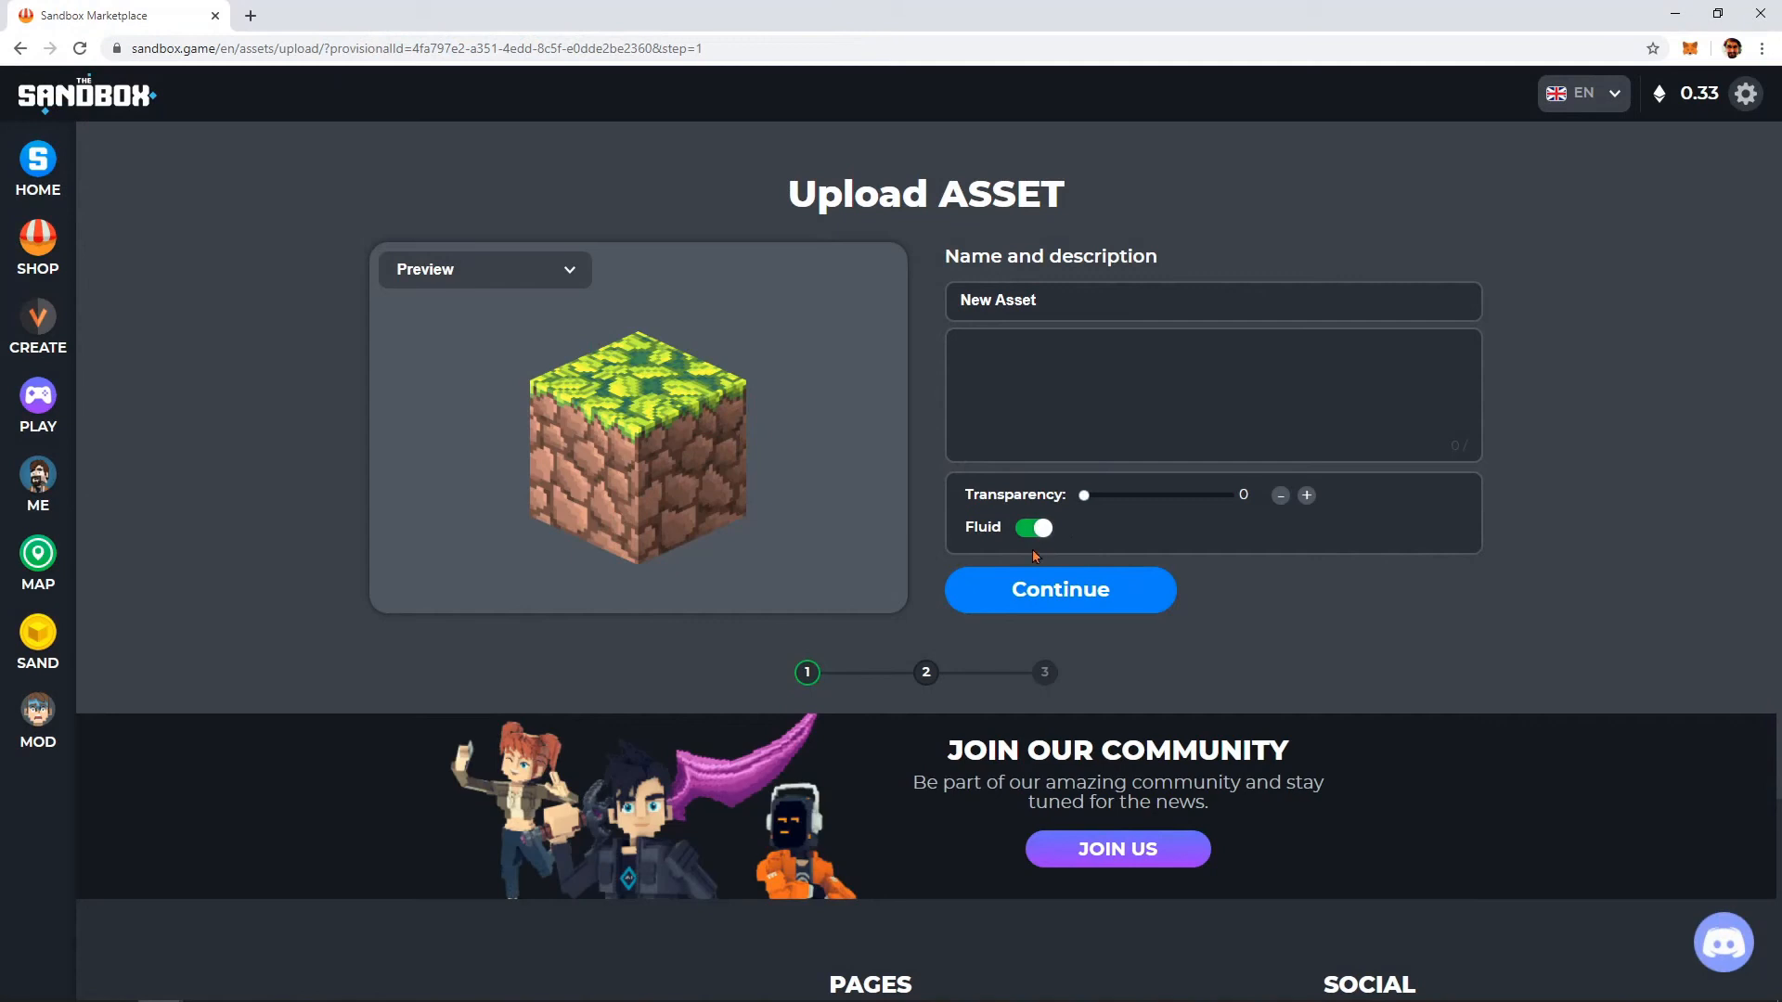
# Step: Toggle Fluid off for Jungle Floor and continue through the Nature theme choice
pyautogui.moveTo(1083, 495); pyautogui.dragTo(1174, 494)
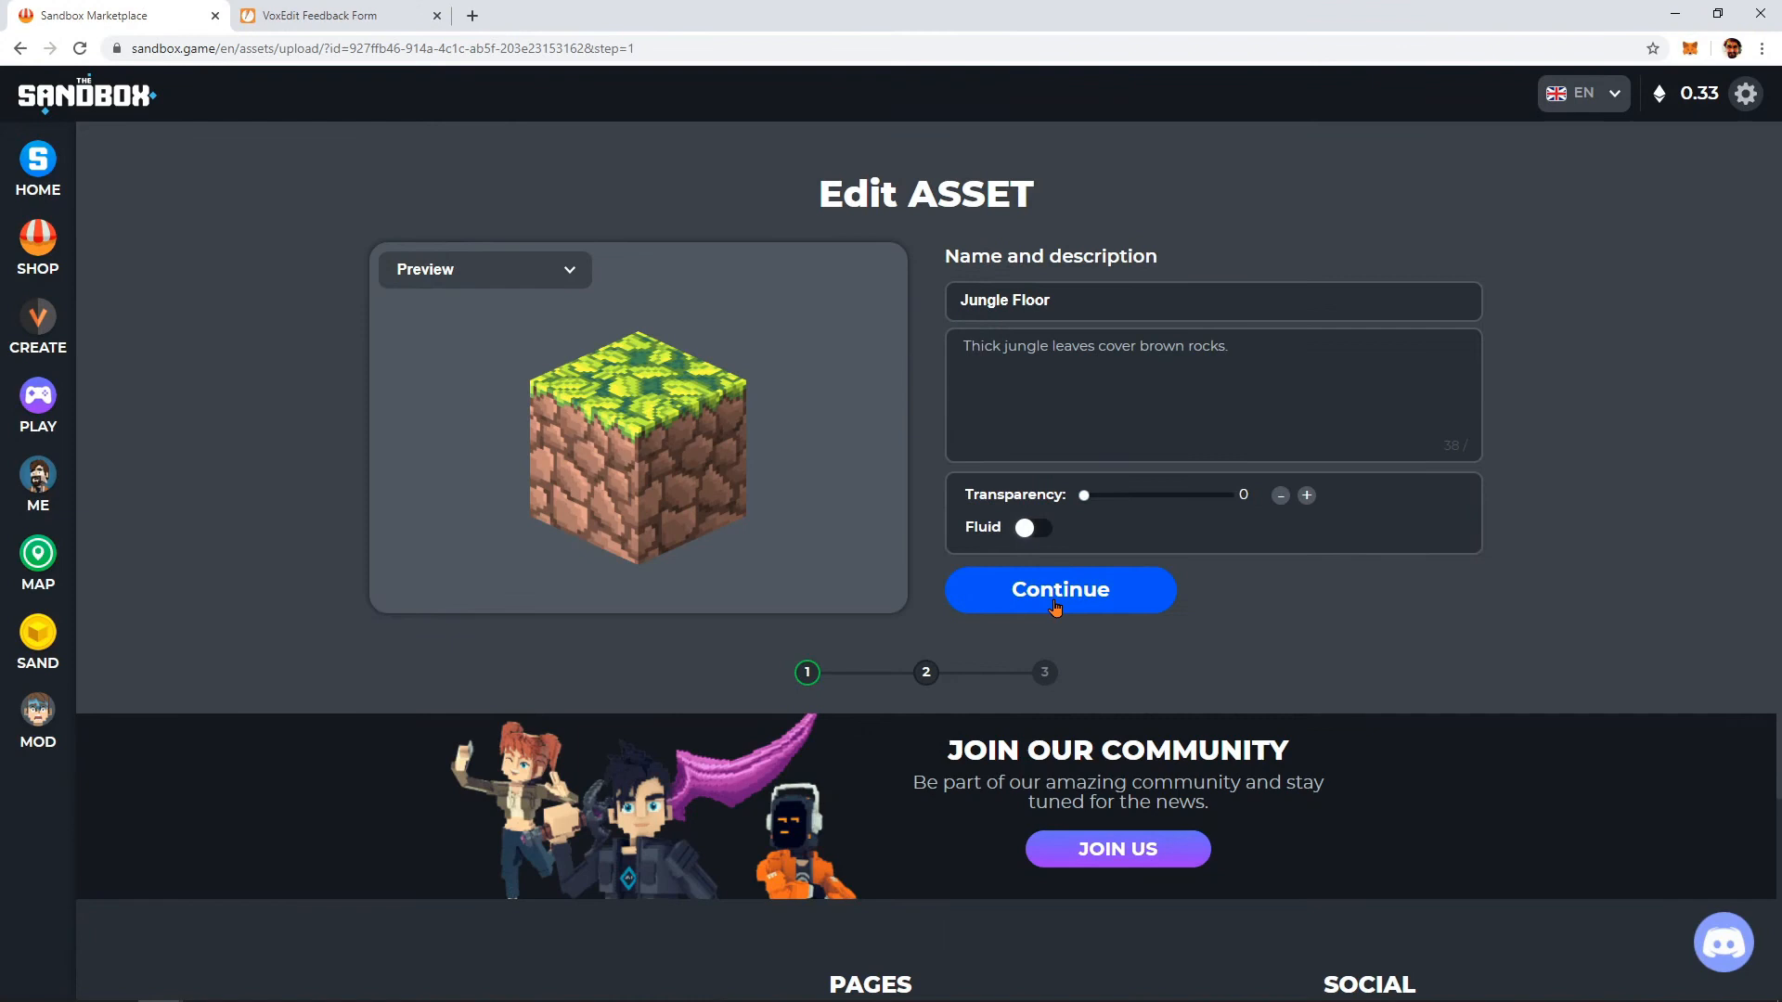
pyautogui.click(1058, 589)
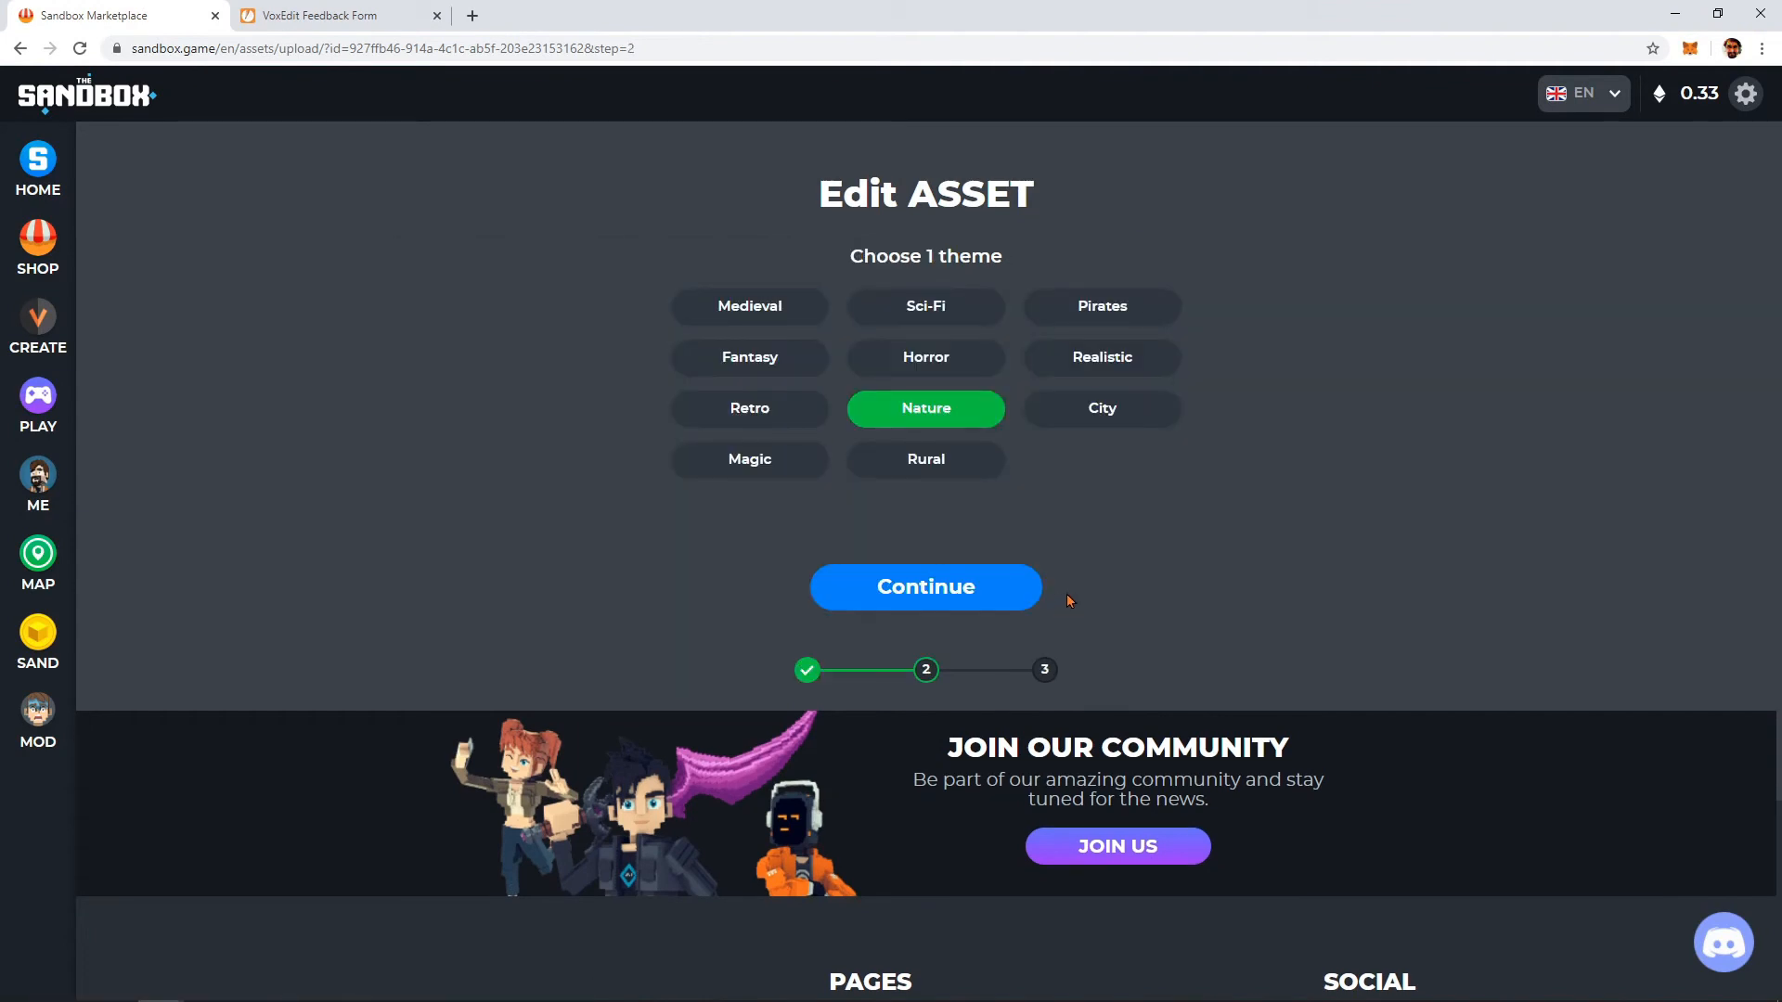
pyautogui.click(926, 586)
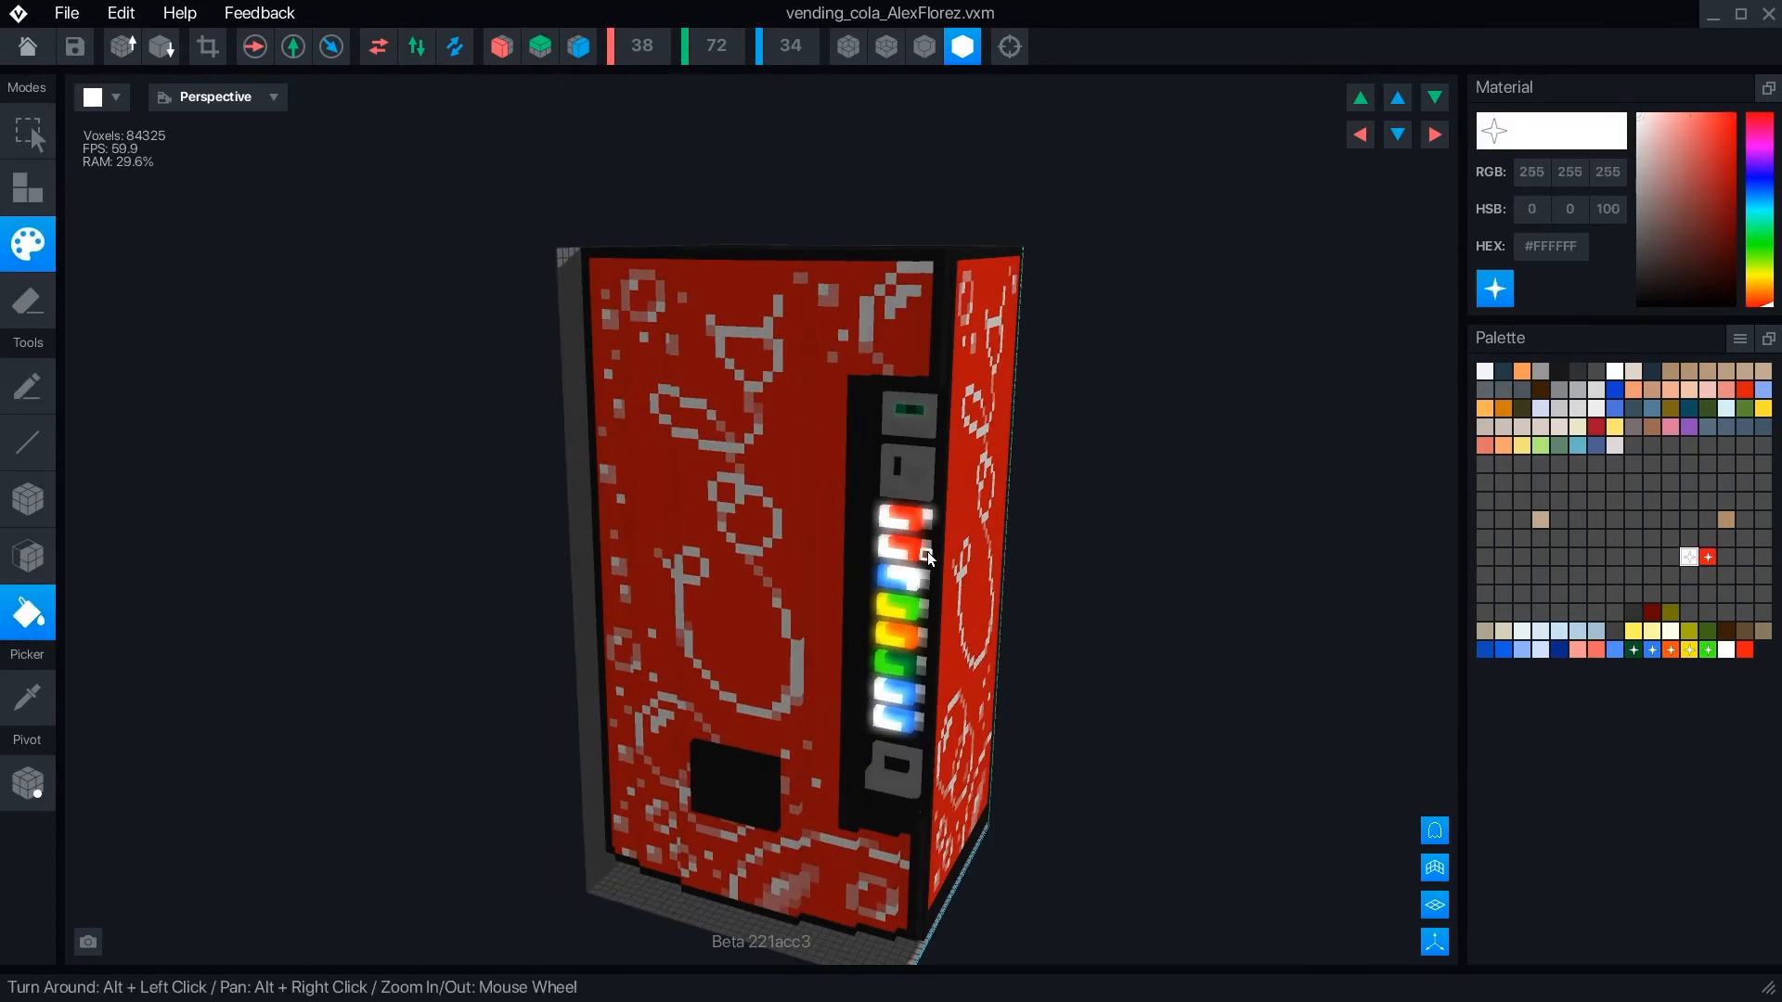
# Step: Export the vending machine from VoxEdit, replacing the existing Cola Vending Machine asset
pyautogui.click(65, 12)
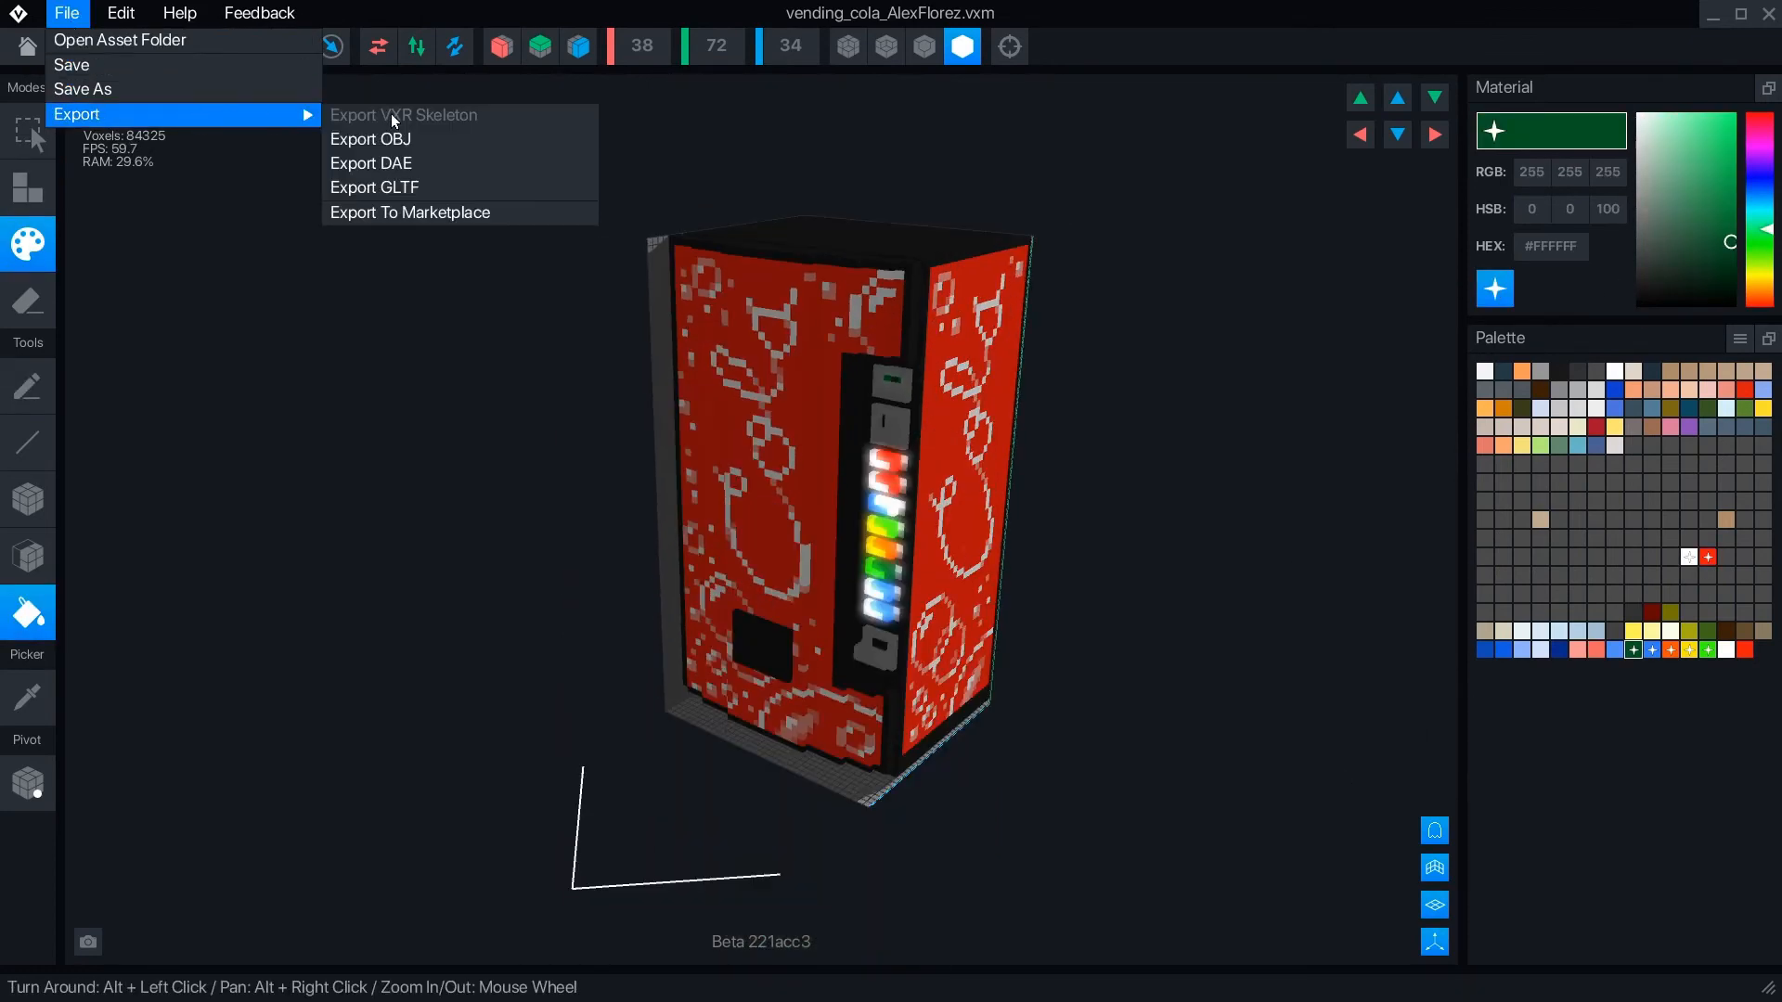
pyautogui.click(409, 212)
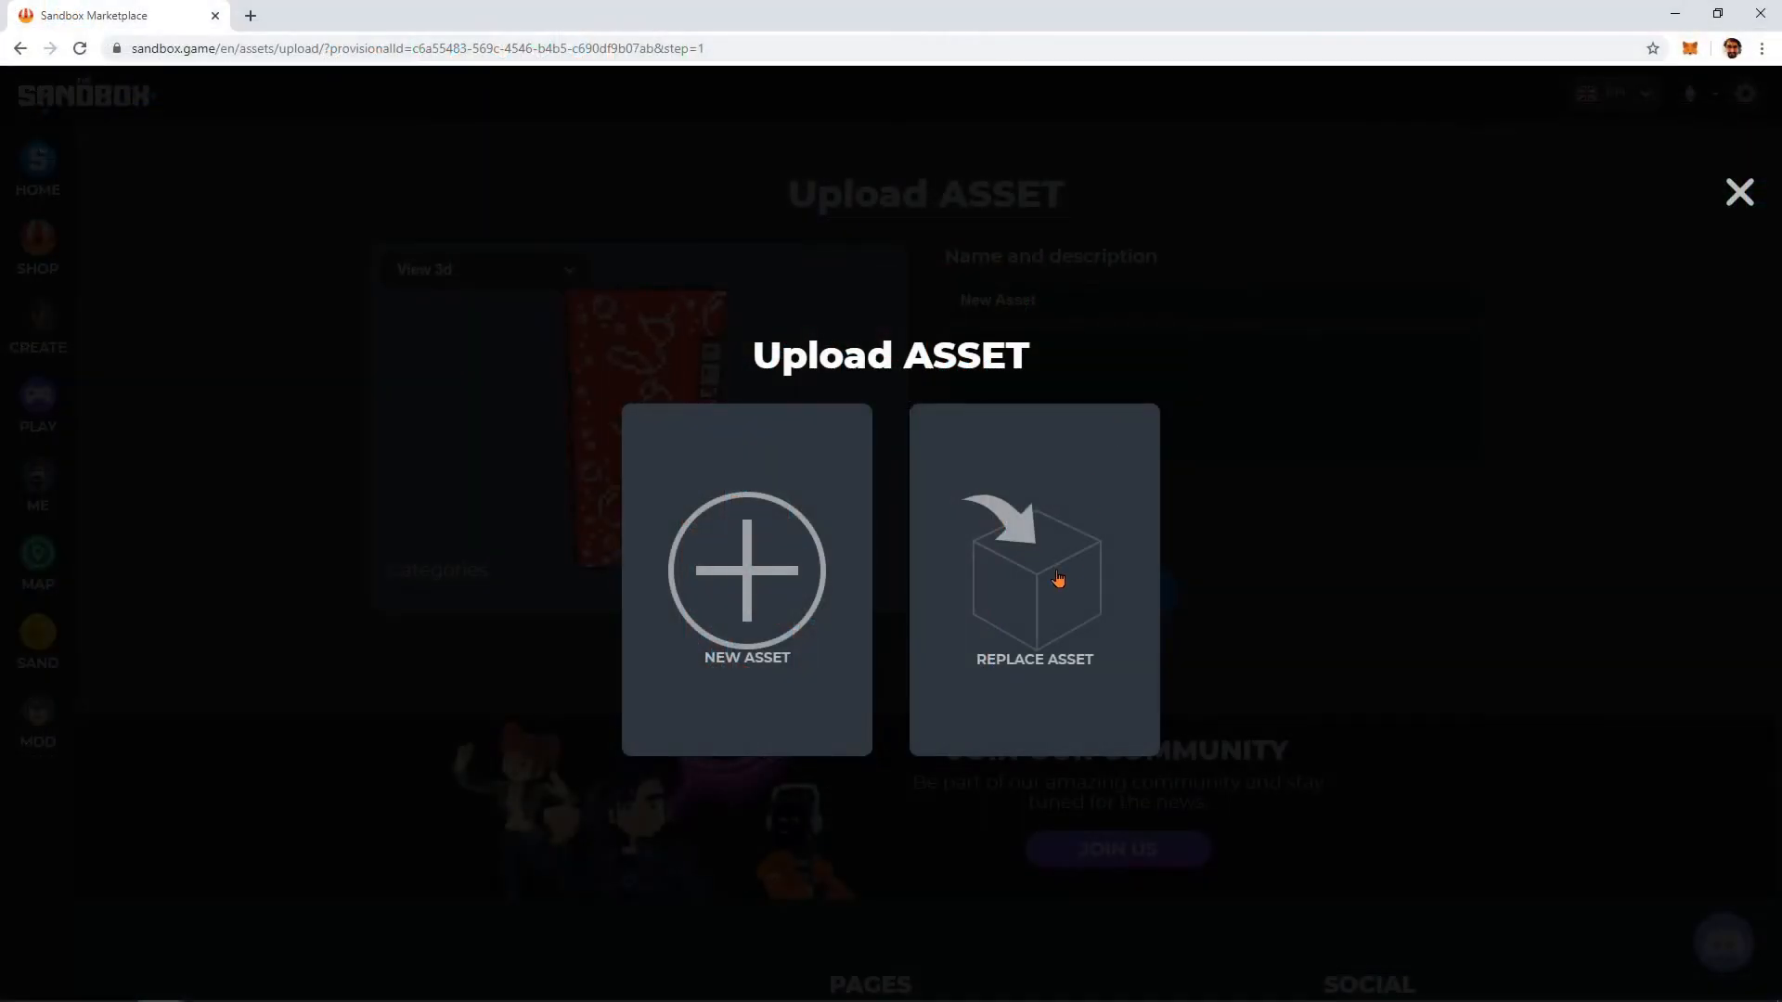
pyautogui.click(1033, 577)
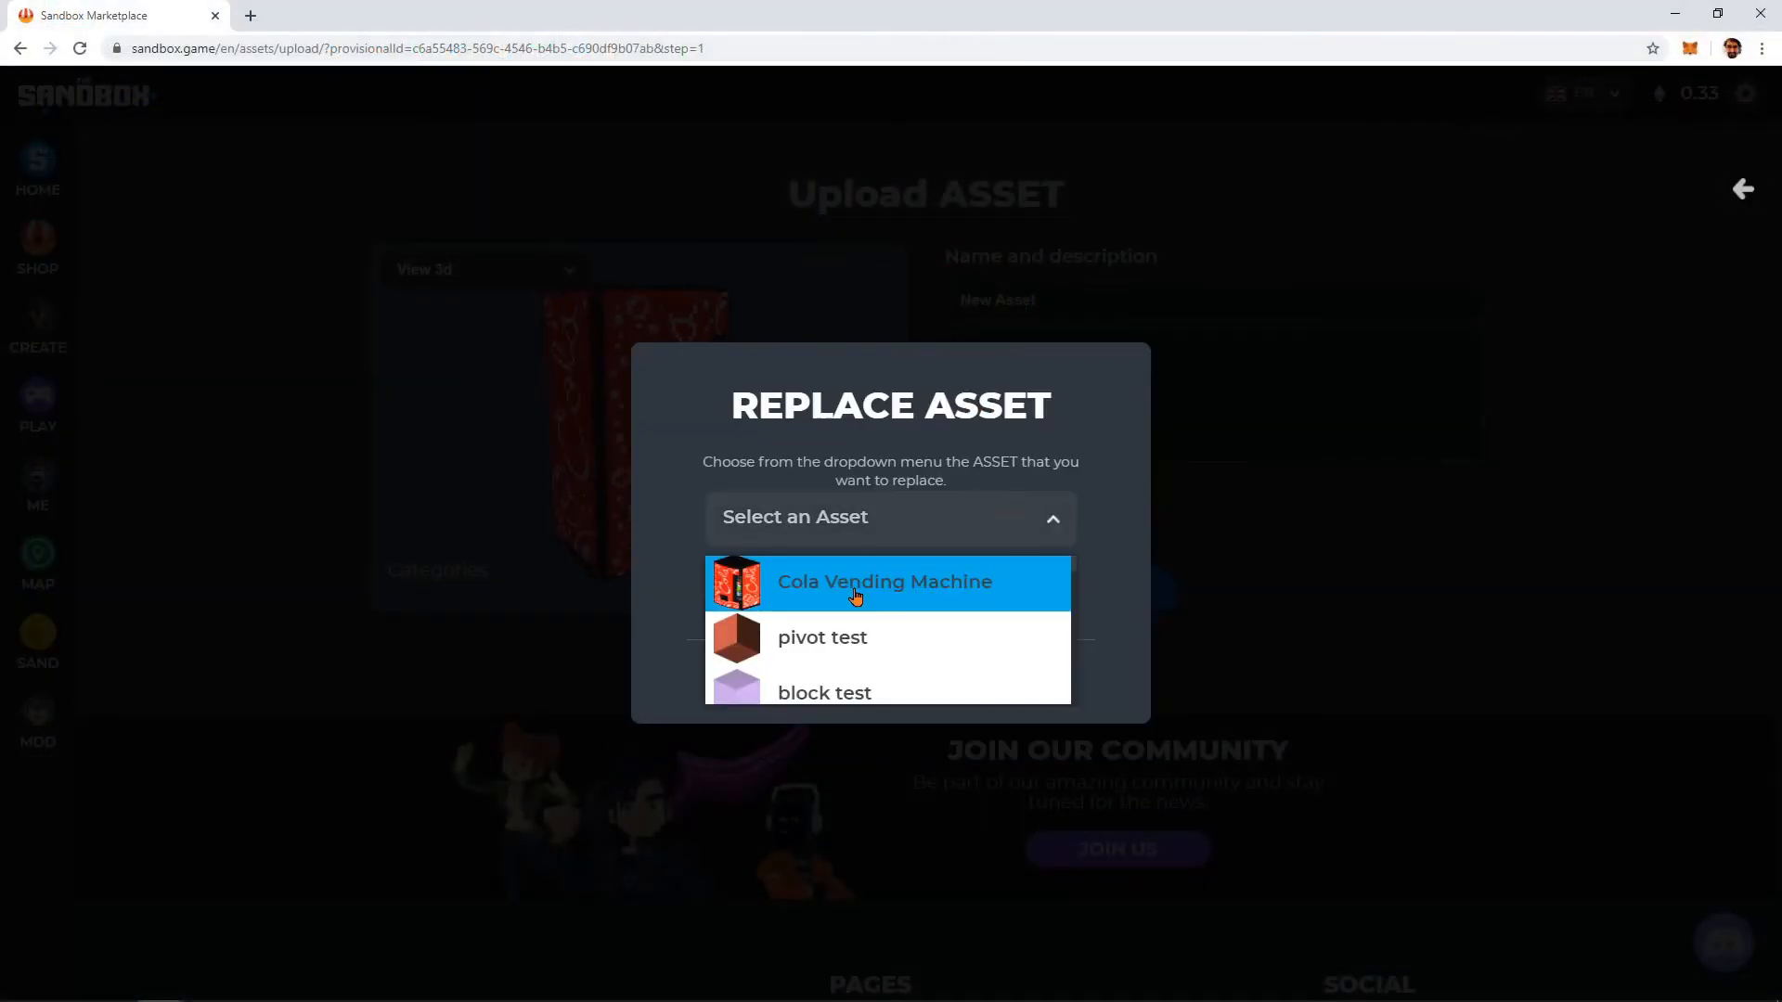
pyautogui.click(883, 581)
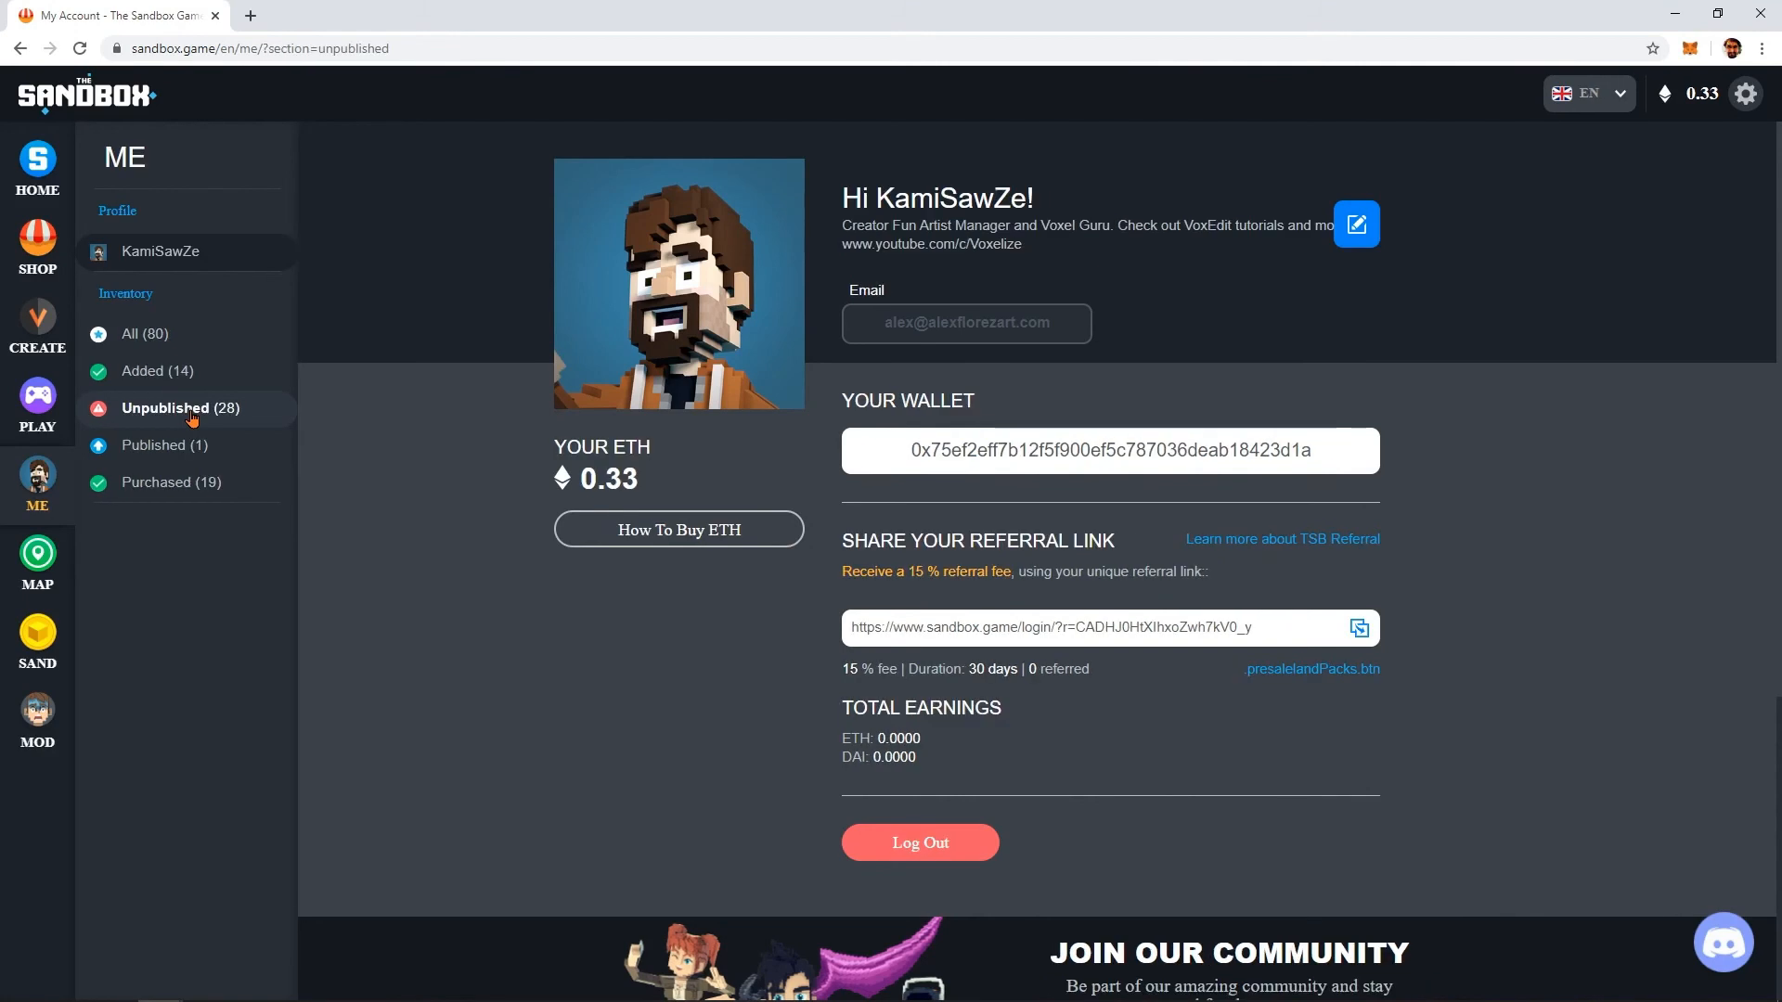
# Step: Open Cola Vending Machine from Unpublished assets and request its approval
pyautogui.click(180, 409)
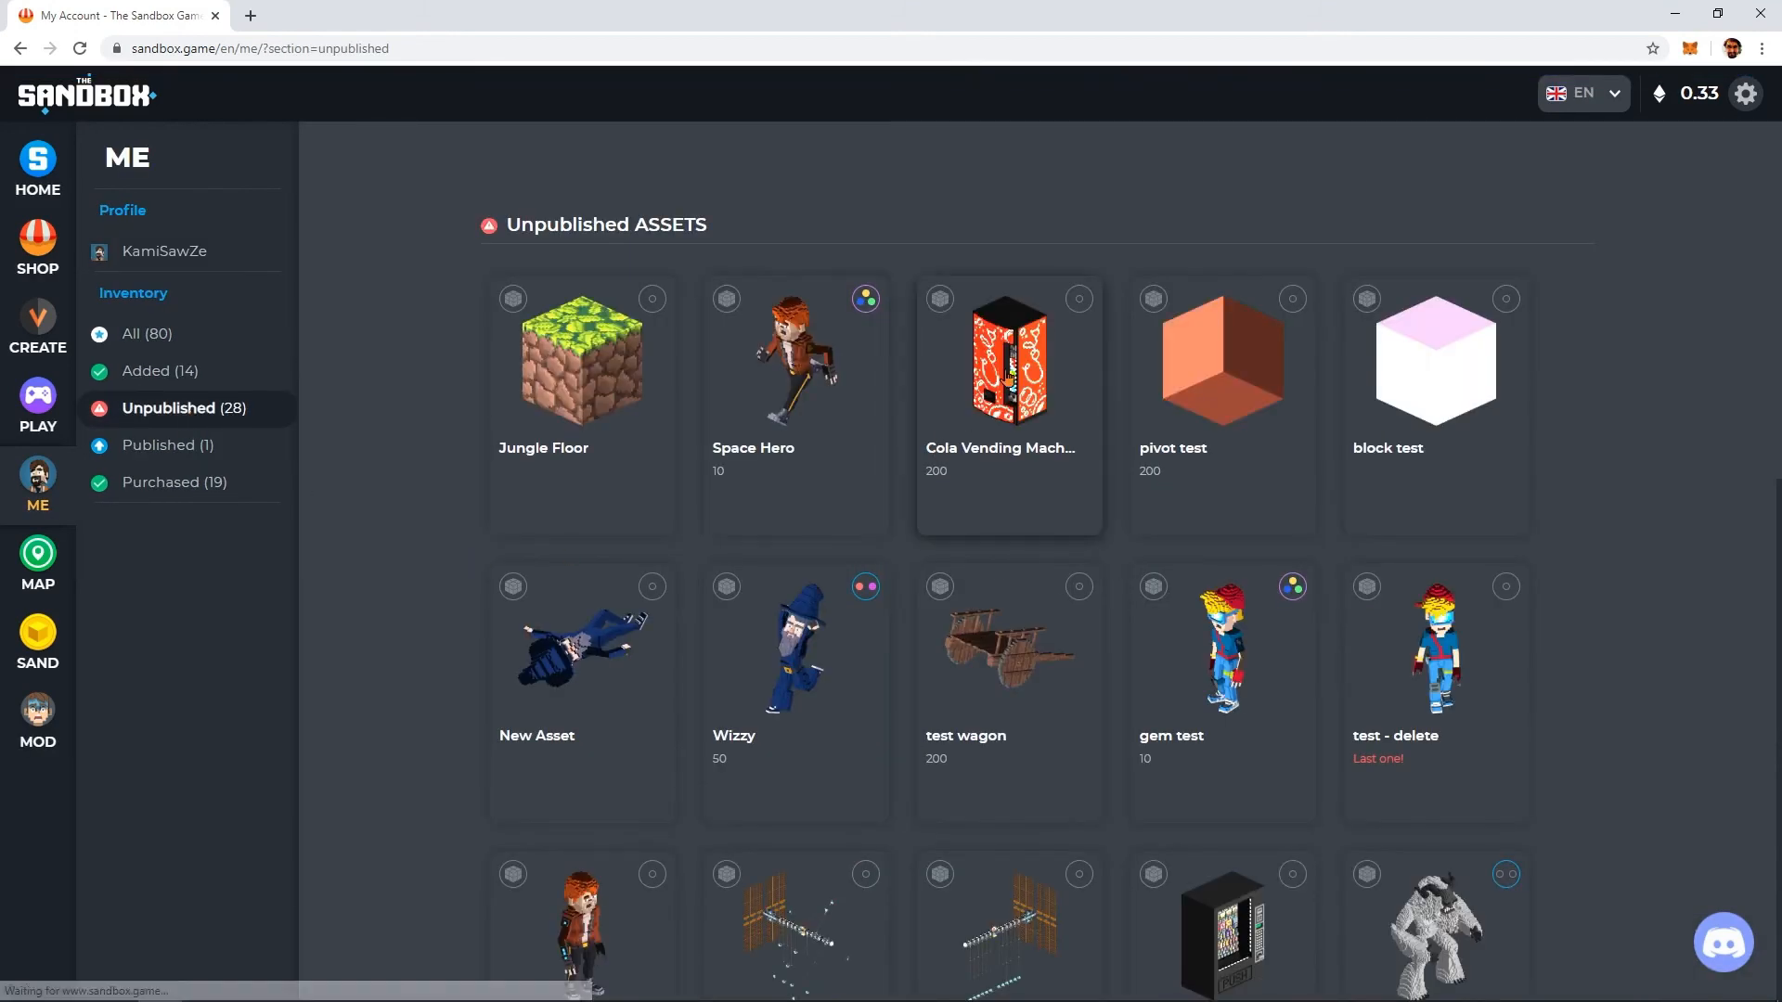
pyautogui.click(1006, 358)
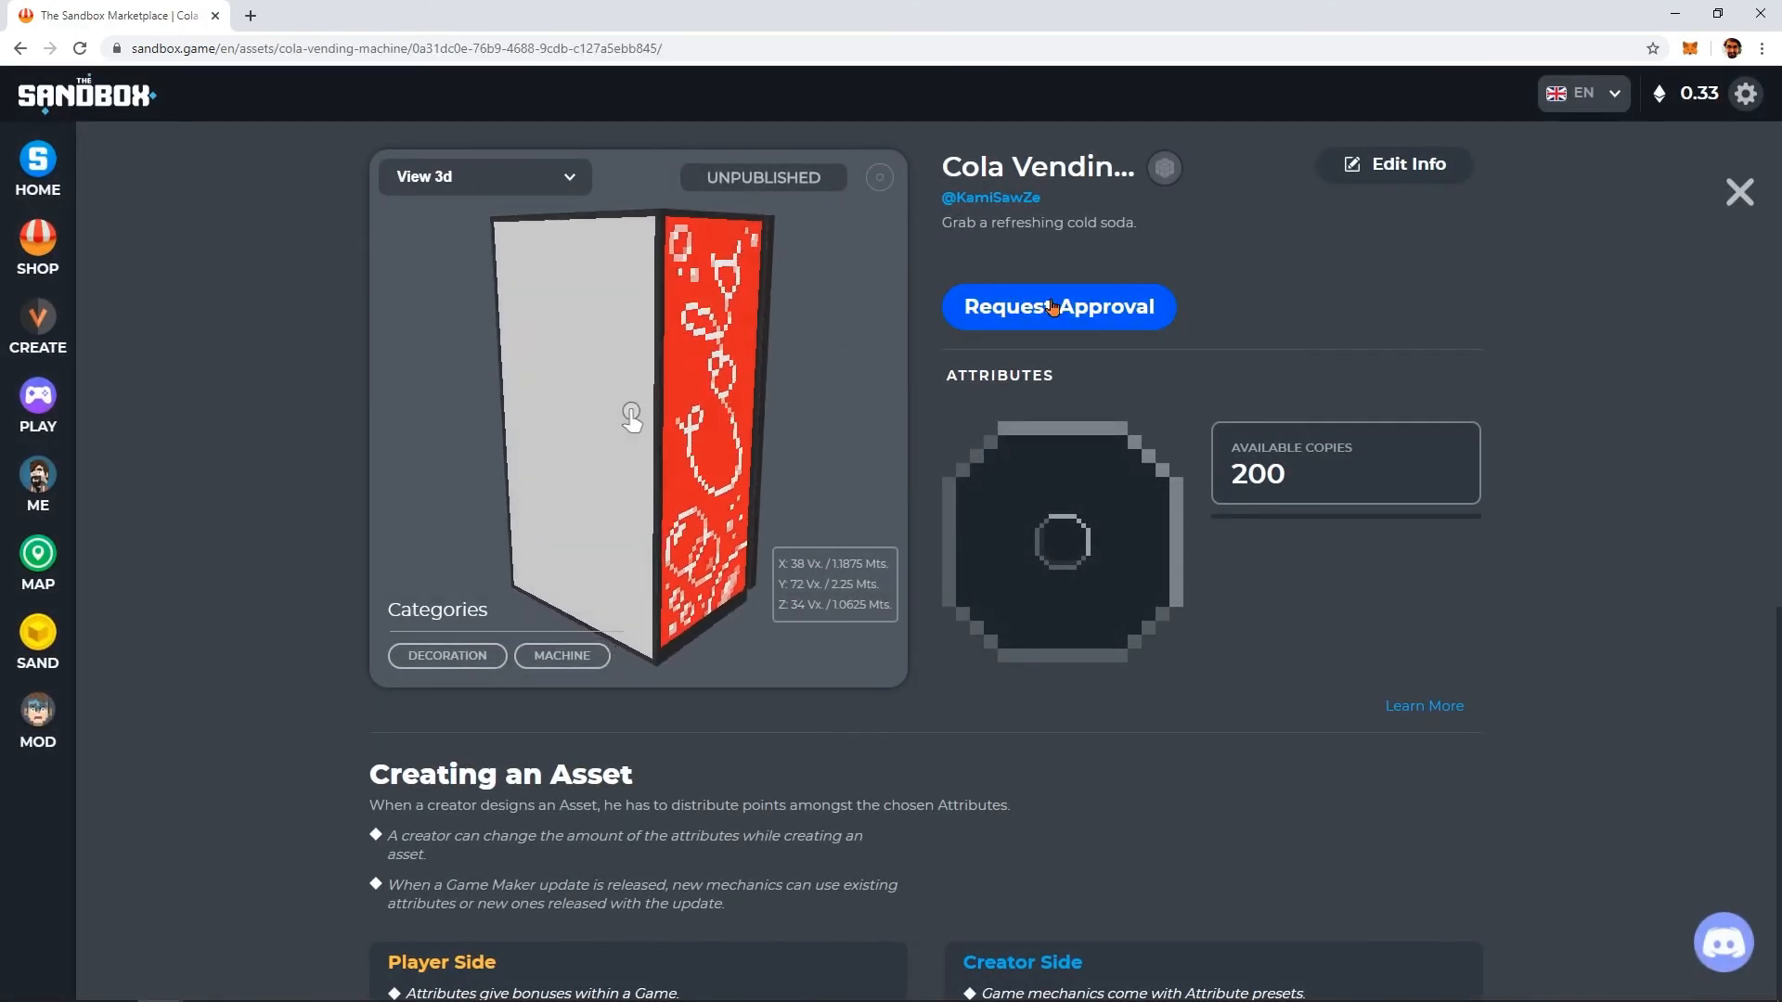
pyautogui.click(1057, 307)
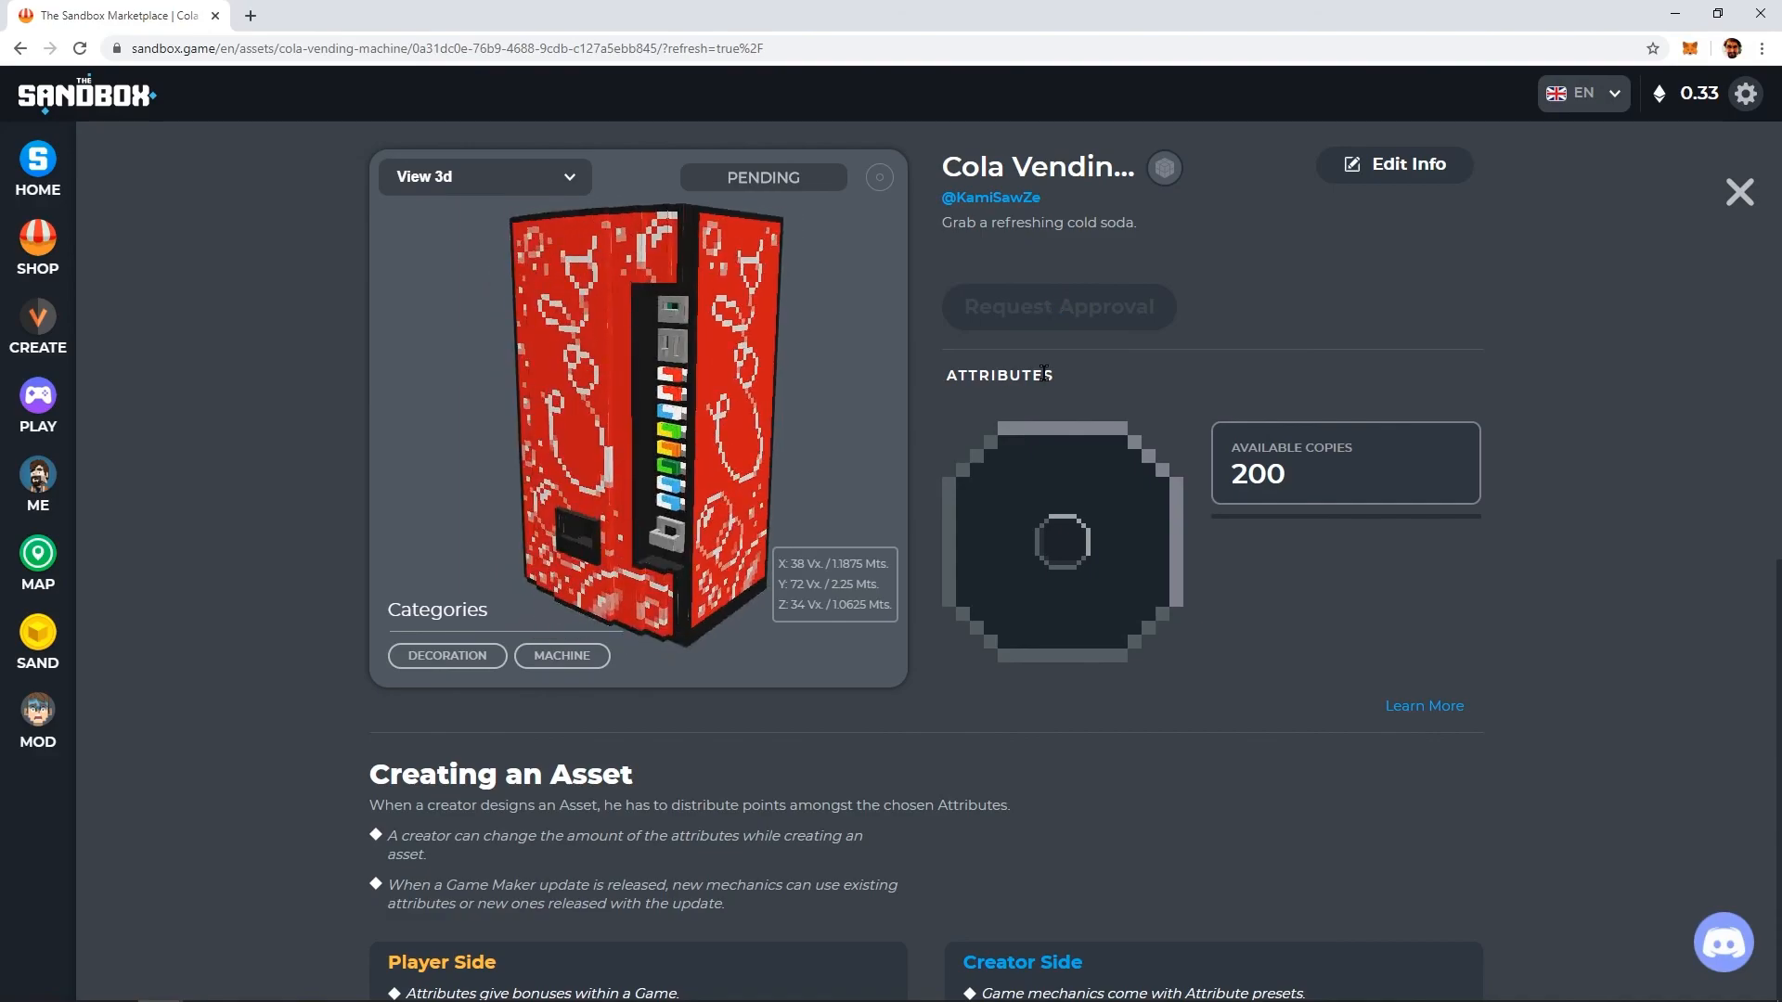